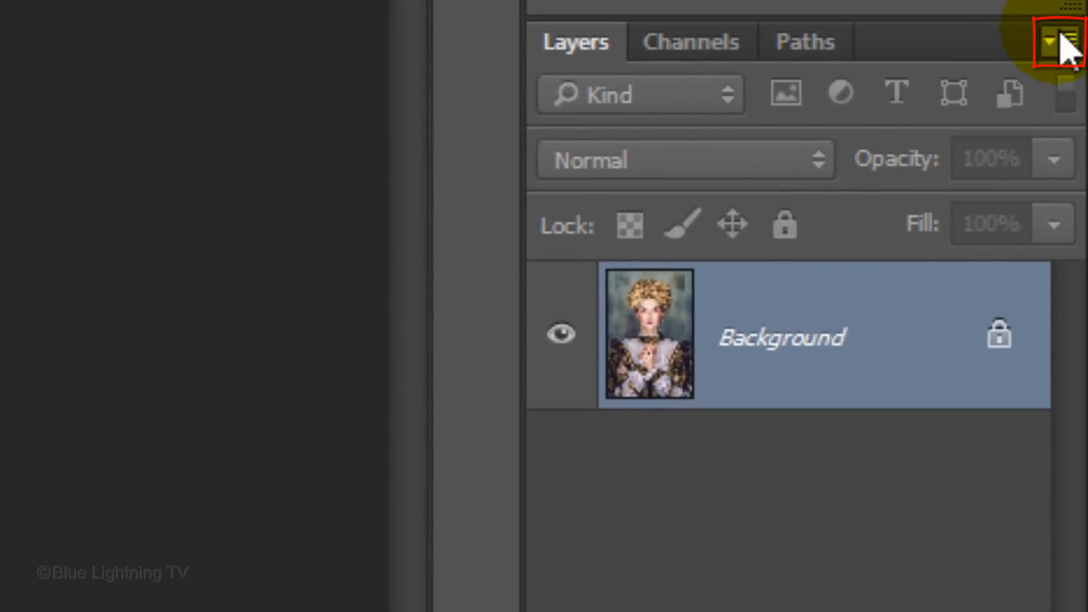
Convert the portrait's Background layer into an embedded smart object (Layer 0).
{"action": "left_click", "coordinate": [1049, 40]}
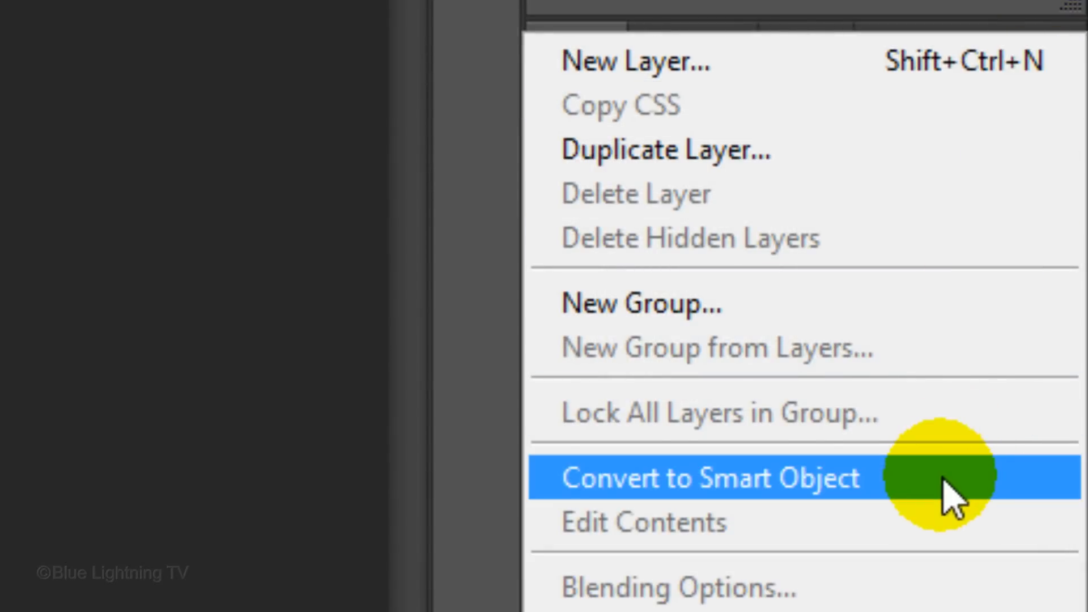
{"action": "left_click", "coordinate": [707, 477]}
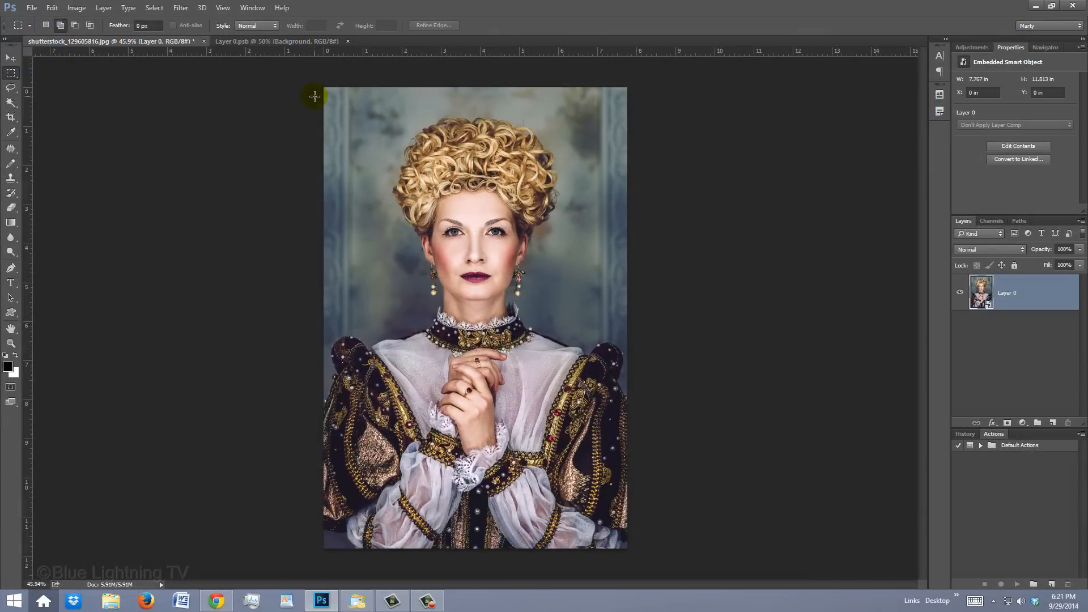
Crop the photo to a marquee from the top down to the clasped hands, then deselect.
{"action": "left_click_drag", "start_coordinate": [314, 96], "coordinate": [695, 422]}
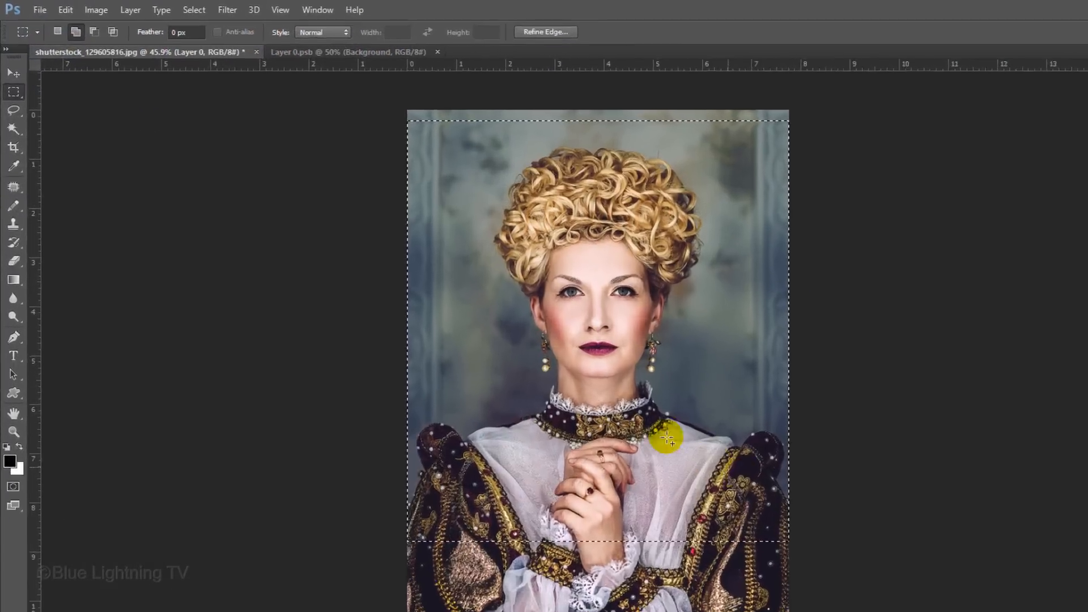
{"action": "left_click", "coordinate": [95, 10]}
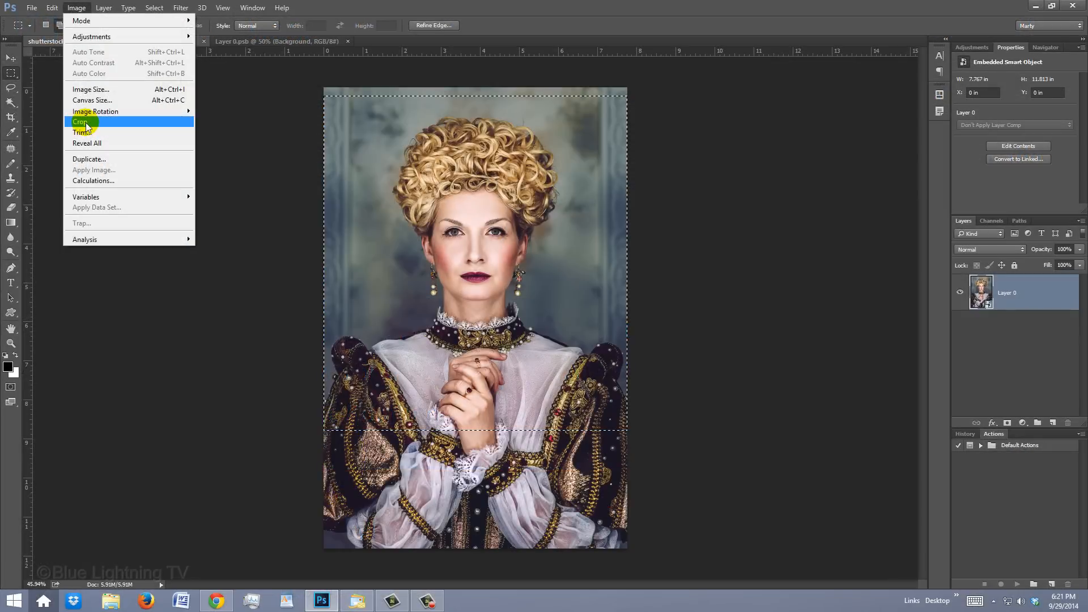
{"action": "left_click", "coordinate": [80, 121]}
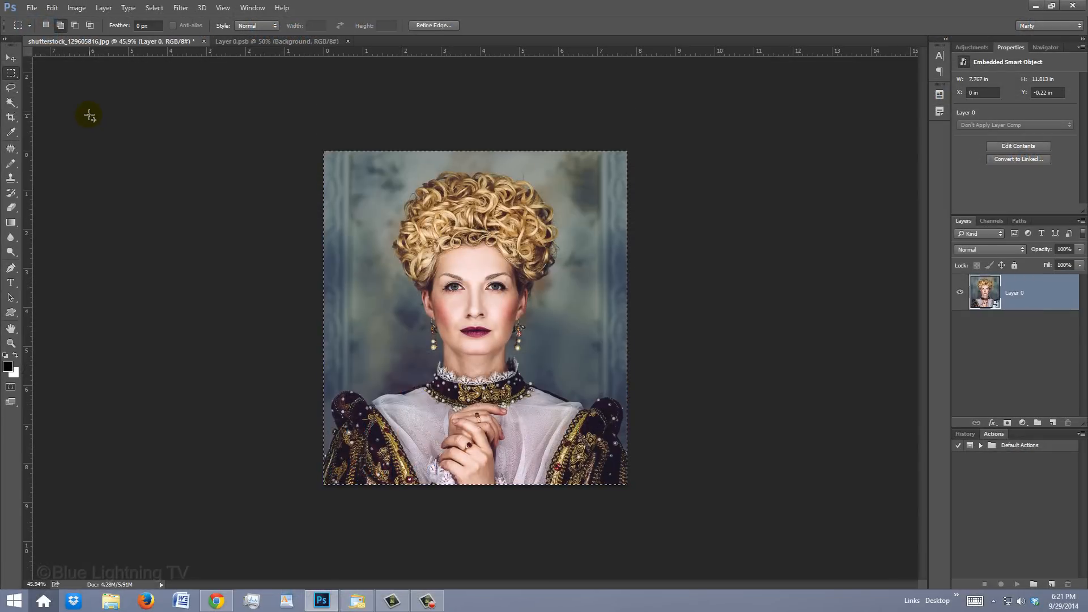
{"action": "key", "text": "ctrl+d"}
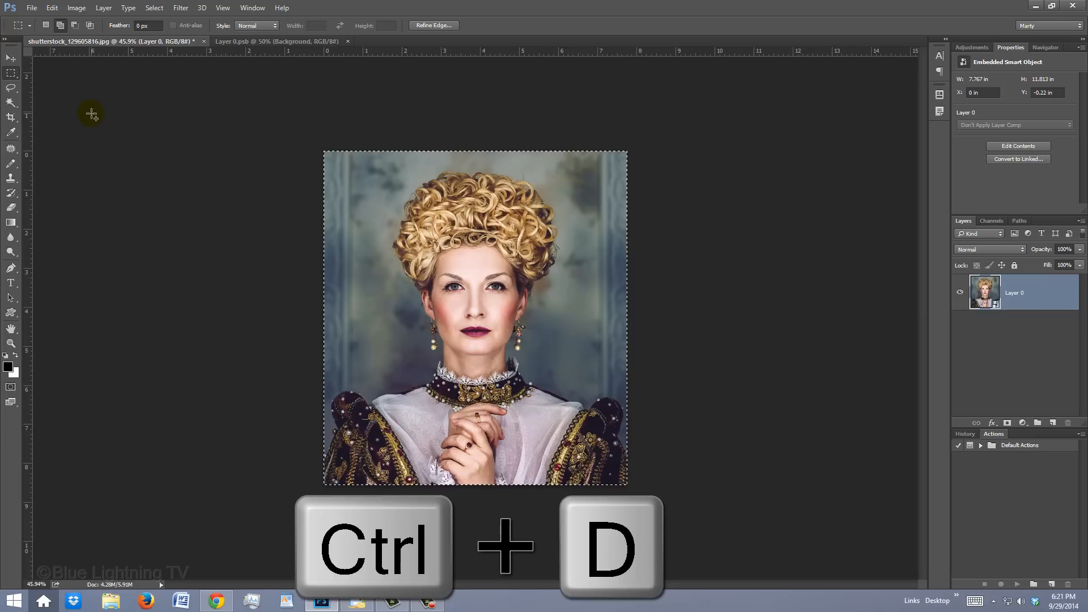
{"action": "key", "text": "ctrl+d"}
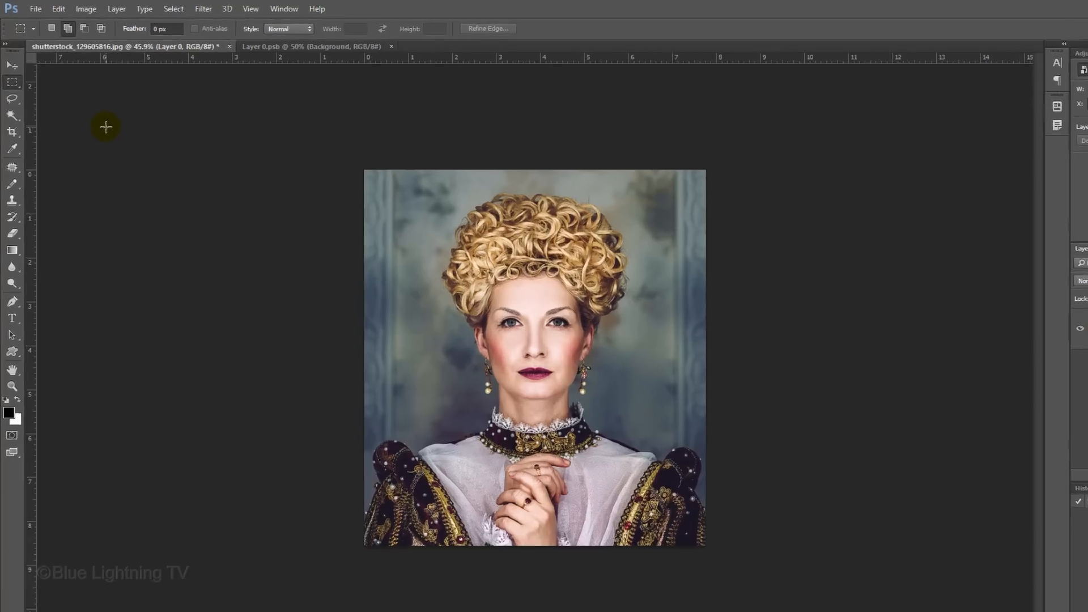
Resample the cropped portrait to 2000 pixels tall (1815 × 2000) and fit it on screen.
{"action": "left_click", "coordinate": [85, 8]}
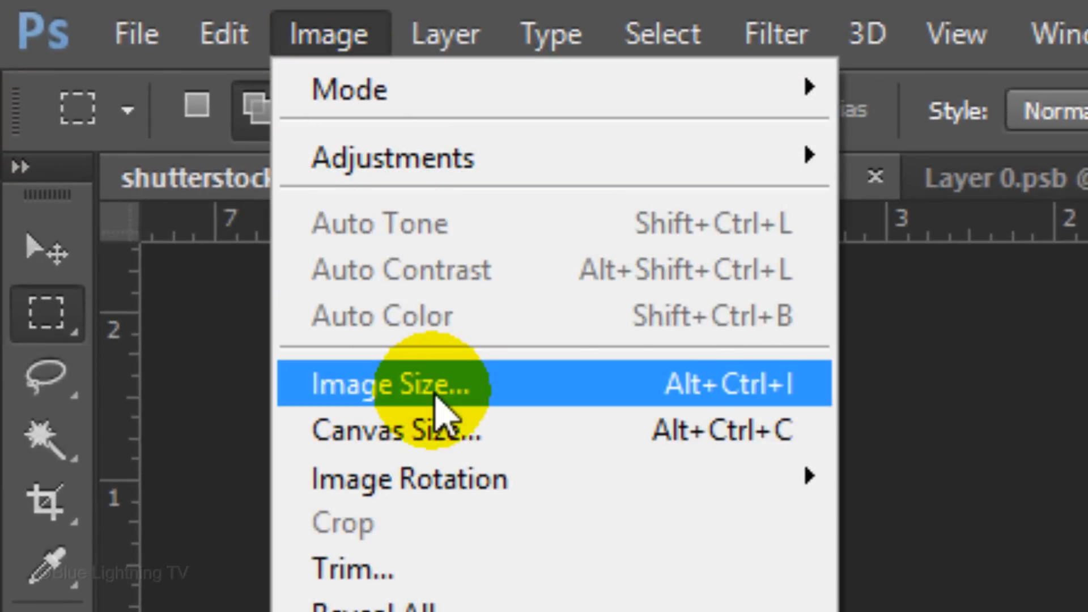
{"action": "left_click", "coordinate": [388, 384]}
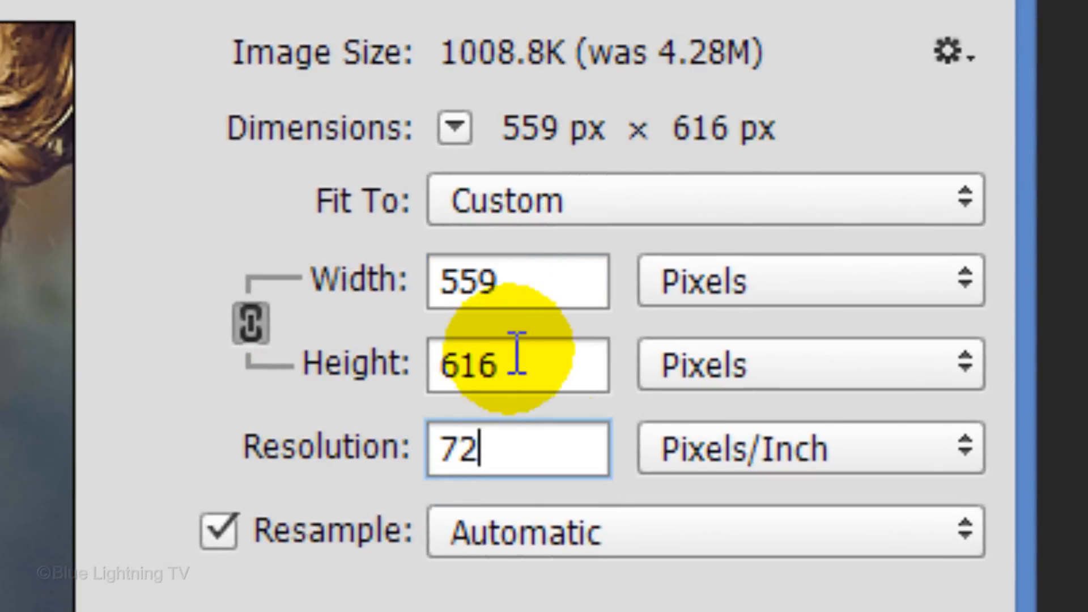
{"action": "type", "text": "2000"}
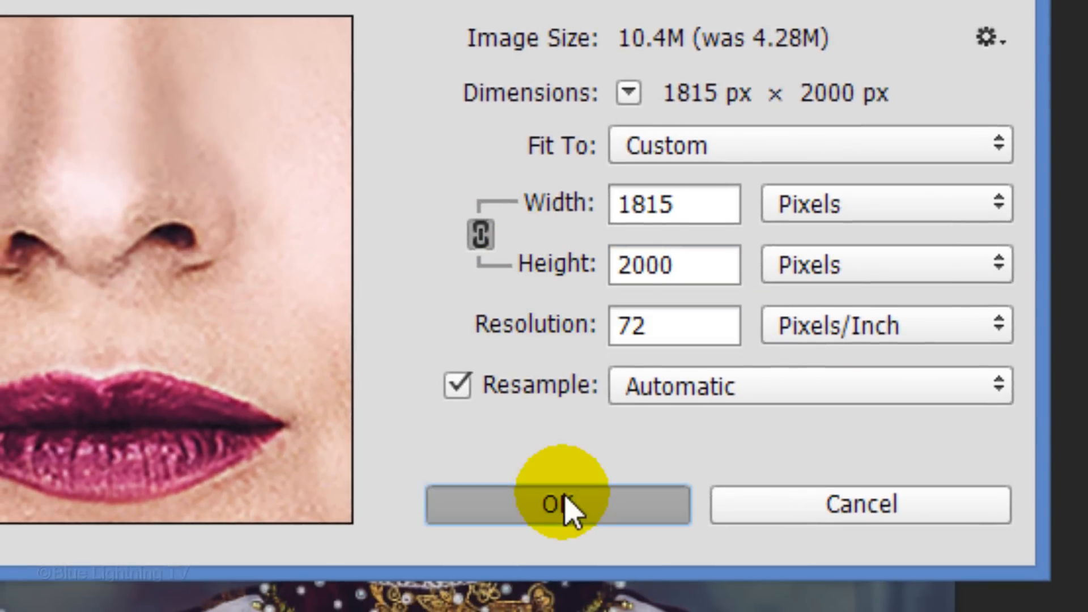
{"action": "left_click", "coordinate": [557, 504]}
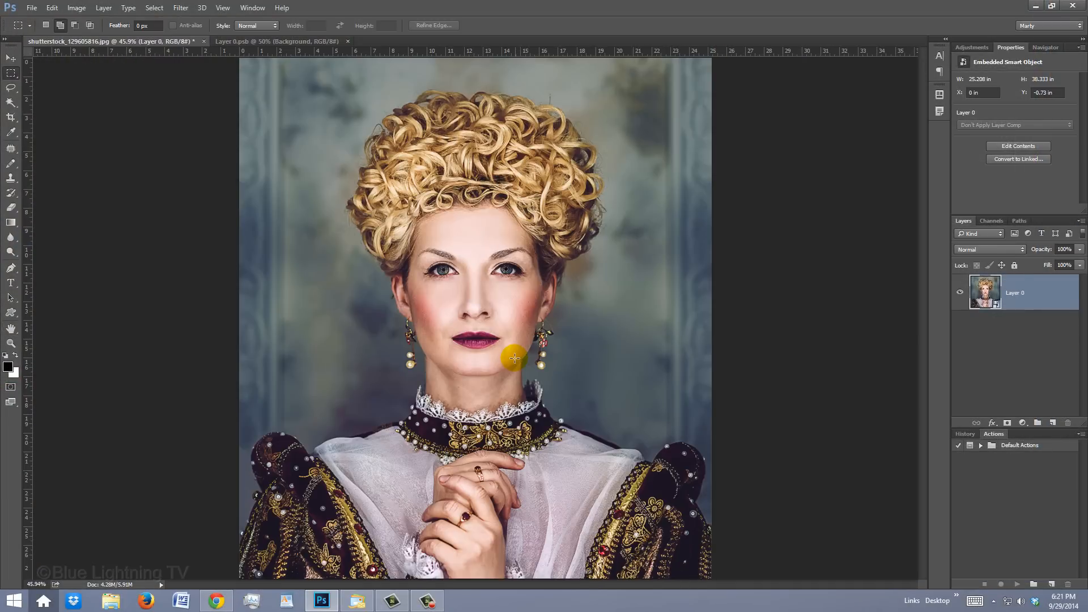
{"action": "key", "text": "ctrl+0"}
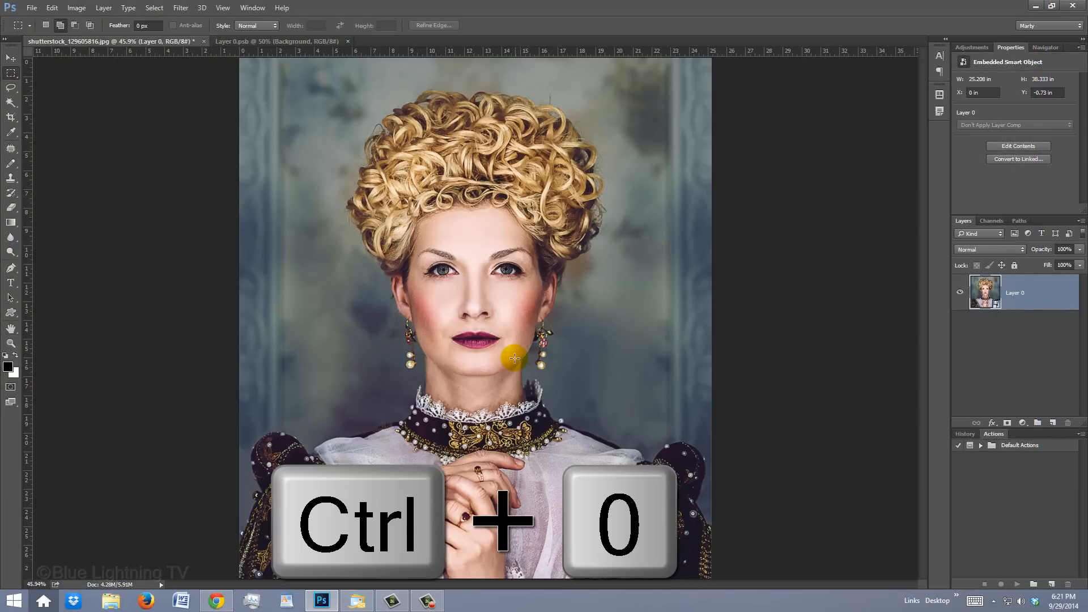
{"action": "key", "text": "ctrl+0"}
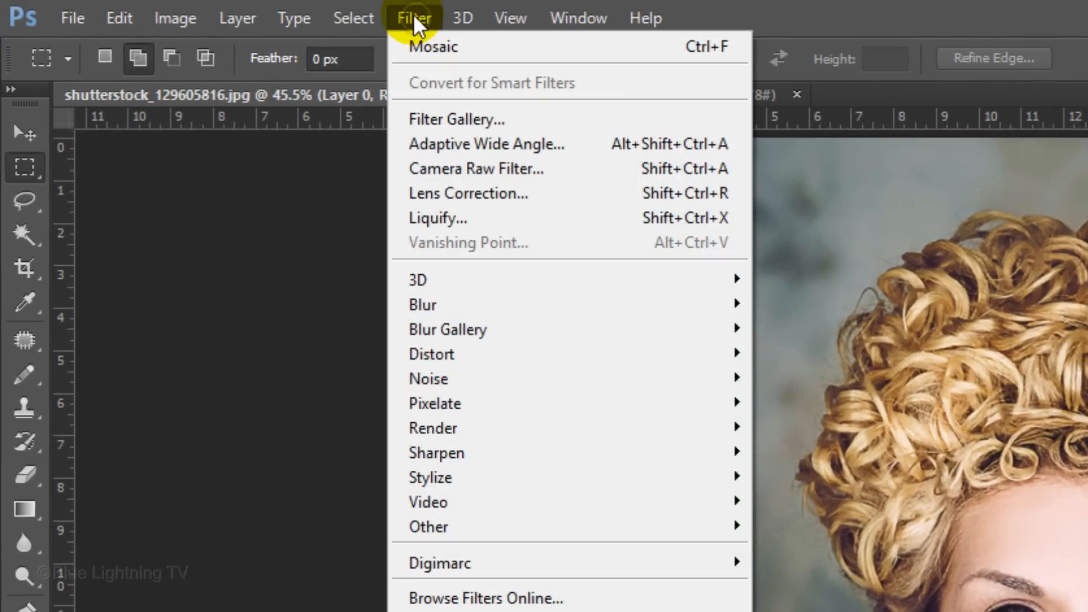
{"action": "mouse_move", "coordinate": [444, 404]}
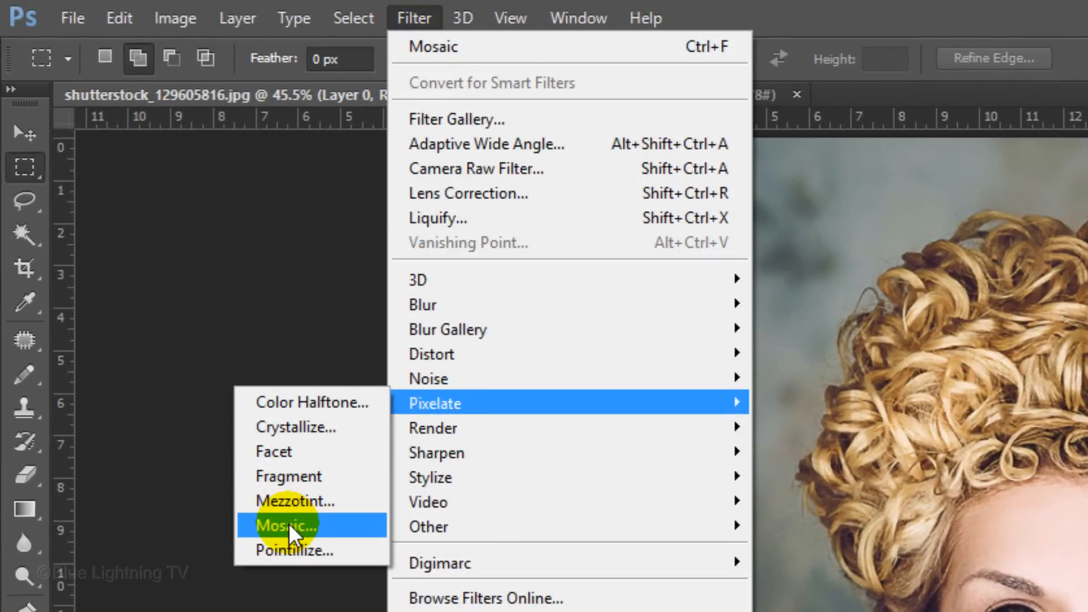
Apply a Mosaic pixelate filter with 50-pixel square cells to the portrait.
{"action": "left_click", "coordinate": [285, 525]}
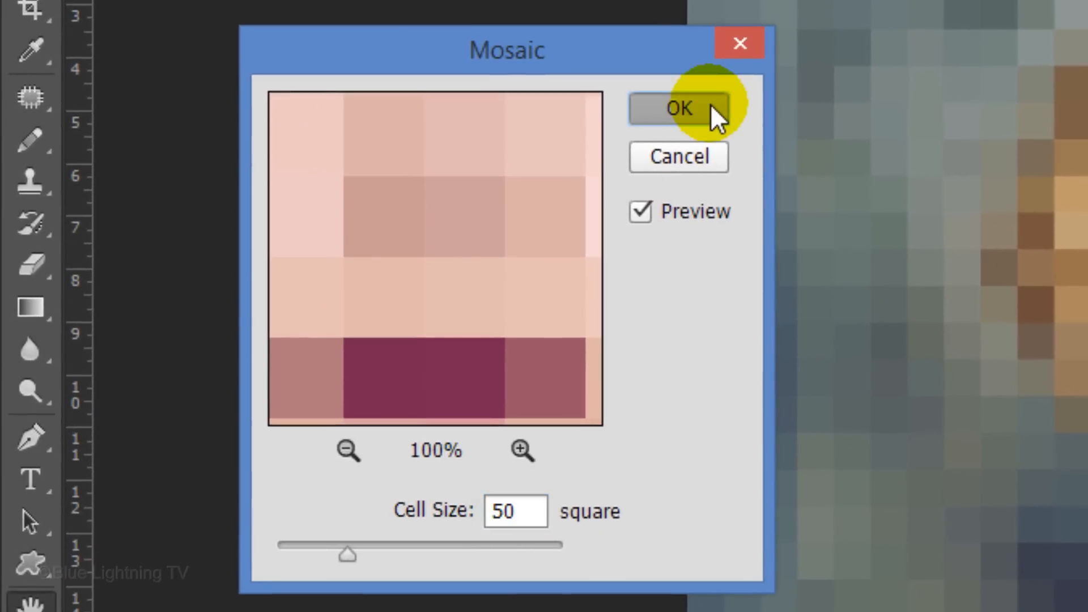
{"action": "left_click", "coordinate": [678, 109]}
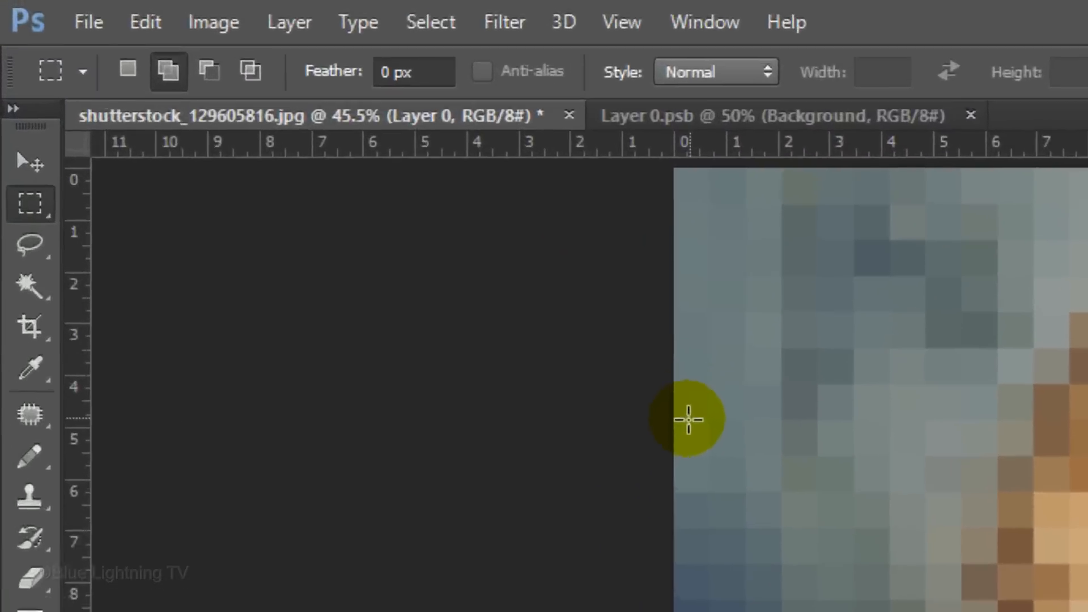
Create a new blank 50 × 50 pixel document and enlarge it to fill the window.
{"action": "left_click", "coordinate": [89, 22]}
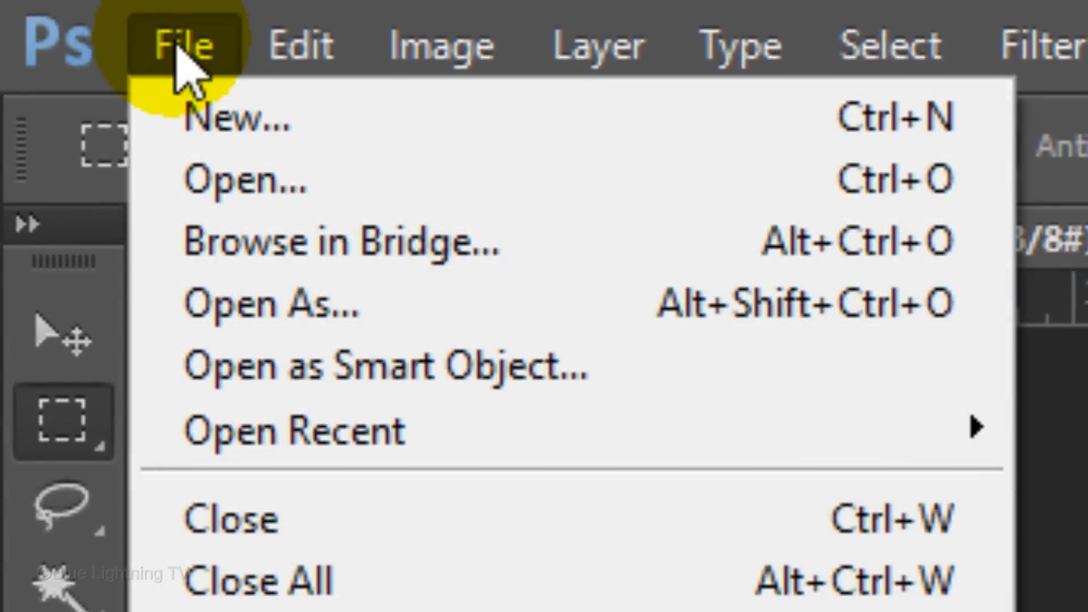
{"action": "left_click", "coordinate": [233, 117]}
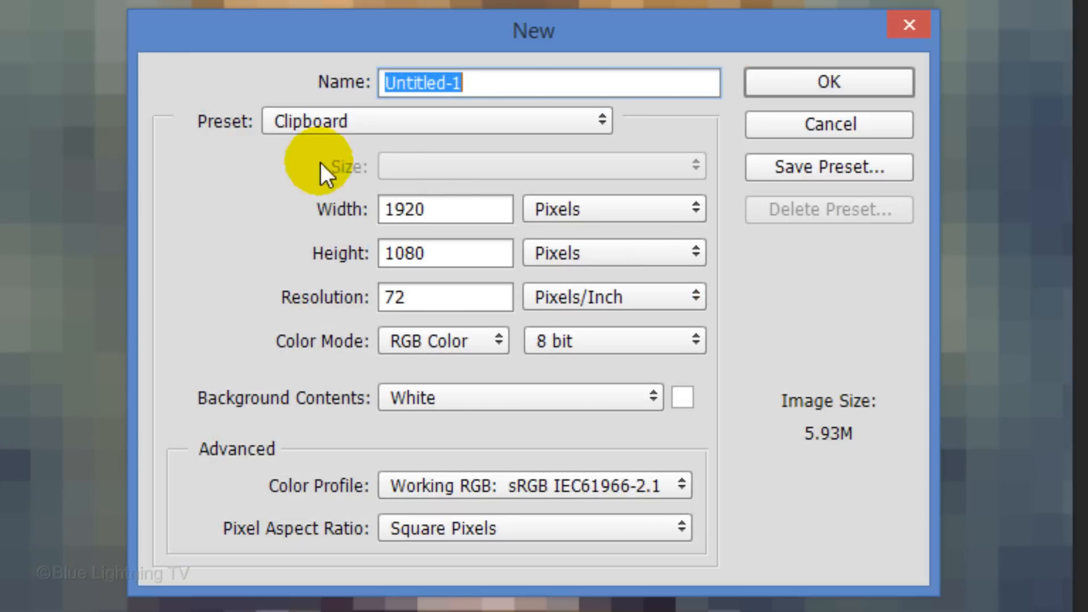
{"action": "type", "text": "50"}
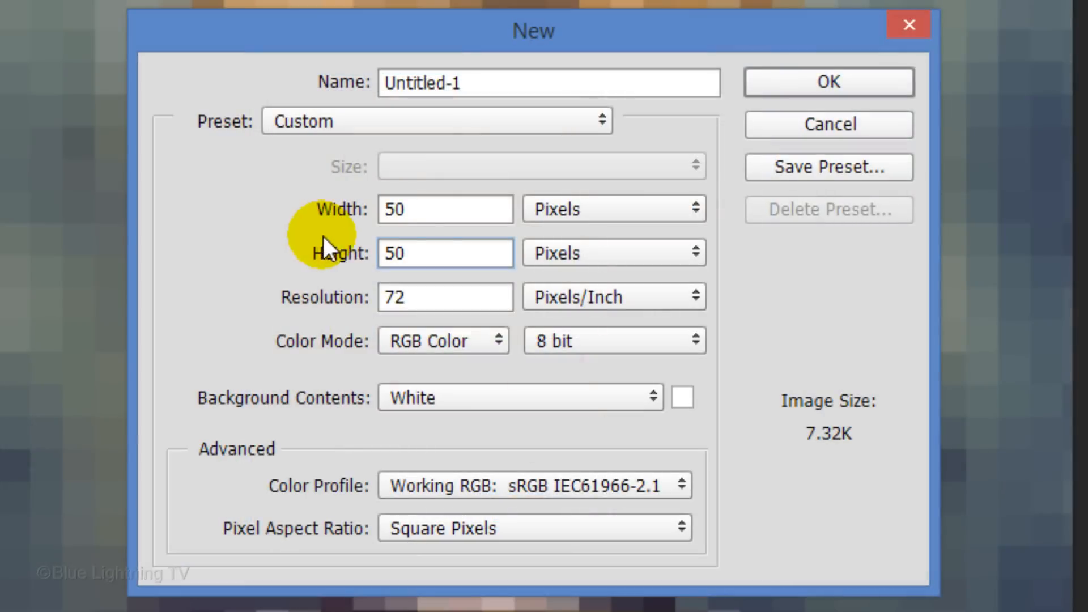
{"action": "left_click", "coordinate": [827, 82]}
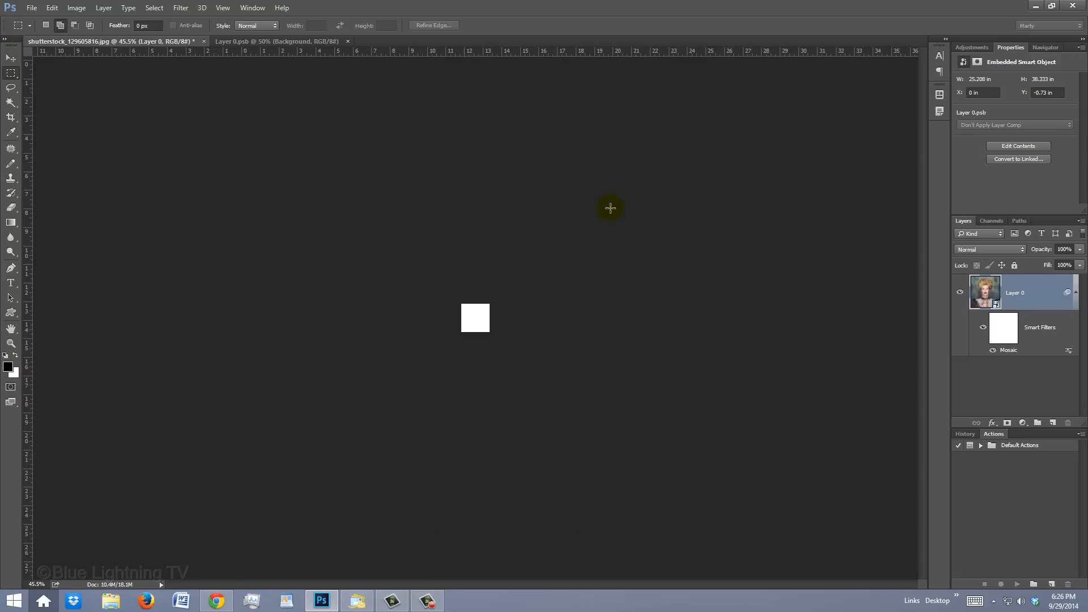
{"action": "key", "text": "ctrl+0"}
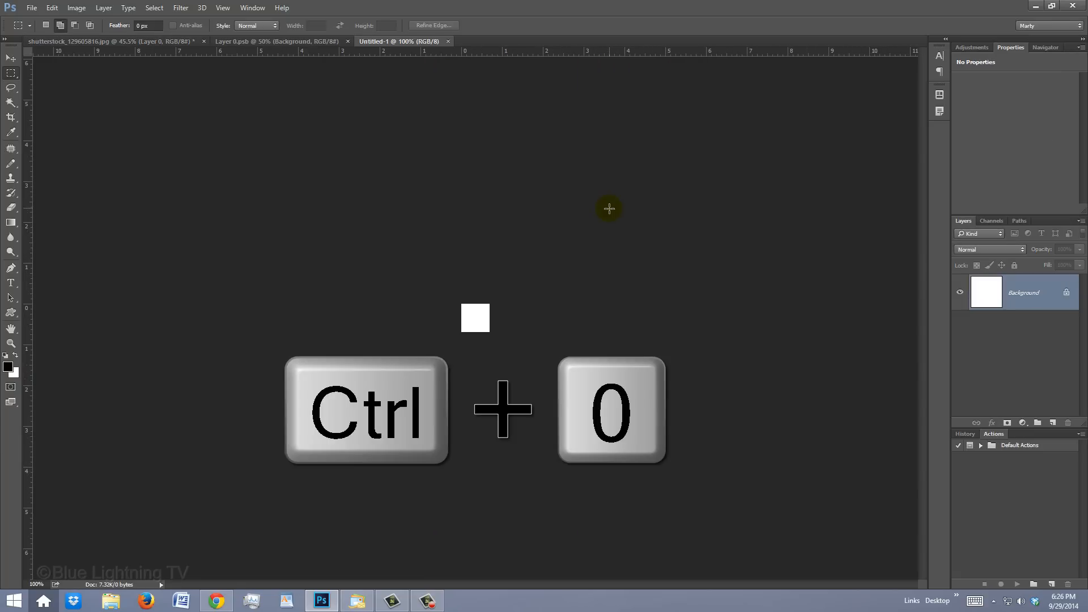
{"action": "key", "text": "ctrl+0"}
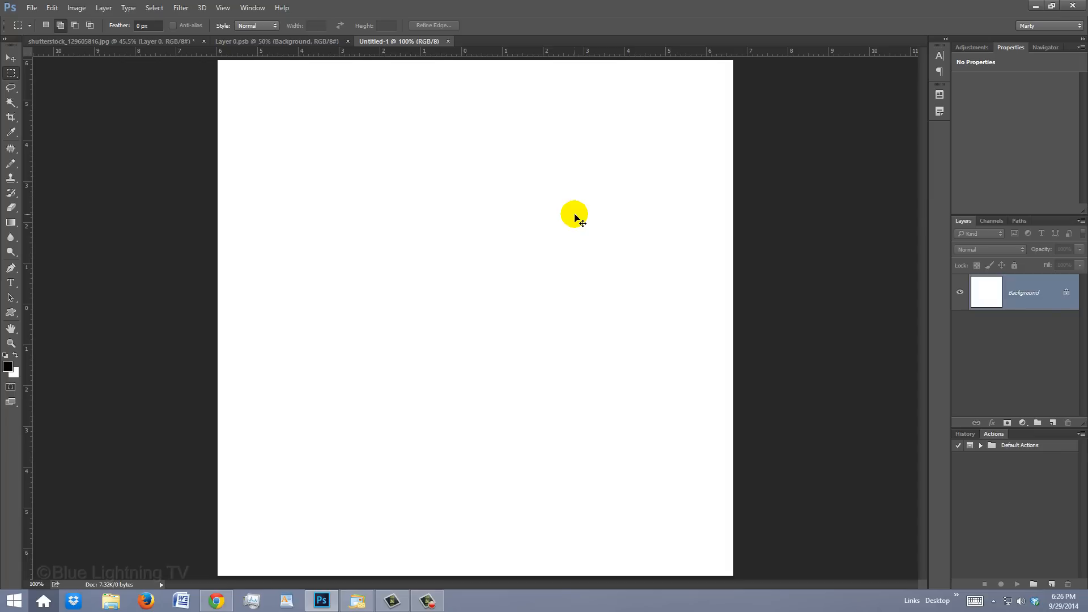
Fill the new document's Background layer with 50% Gray at Normal, 100%.
{"action": "key", "text": "shift+f5"}
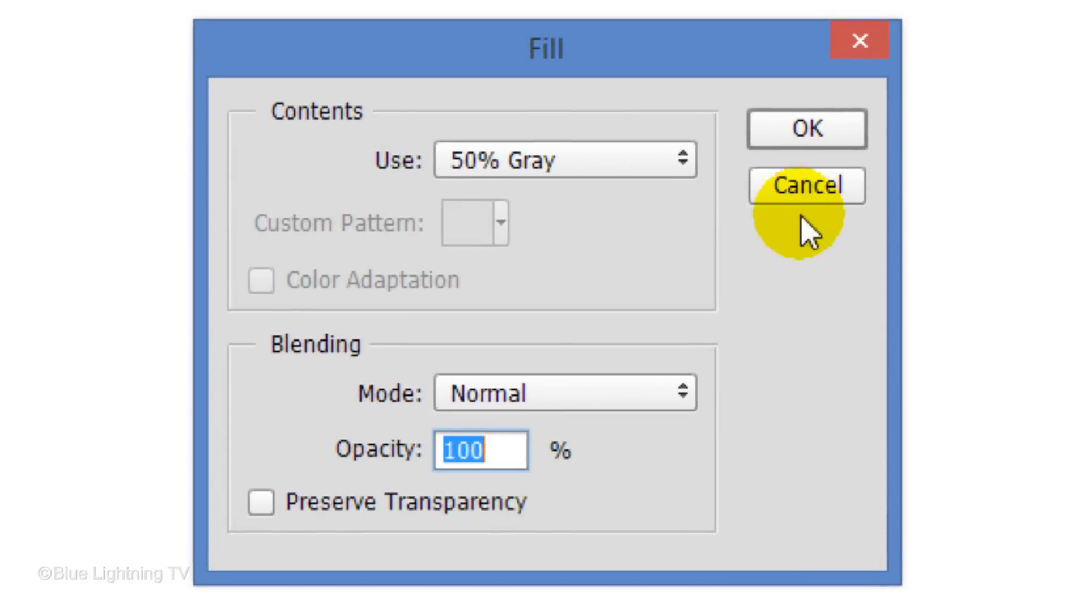
{"action": "left_click", "coordinate": [564, 160]}
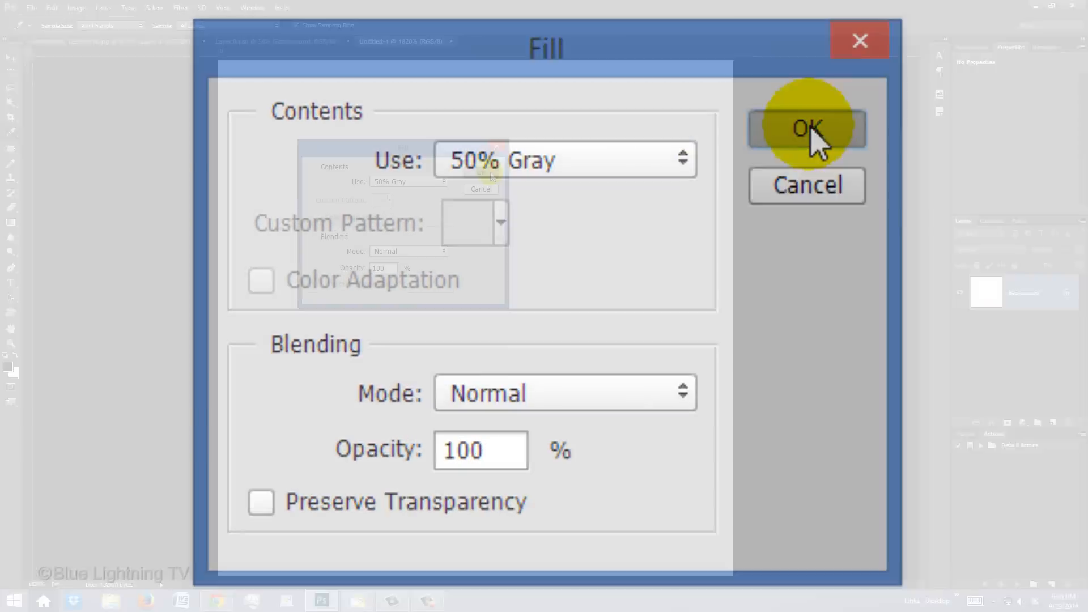
{"action": "left_click", "coordinate": [806, 128]}
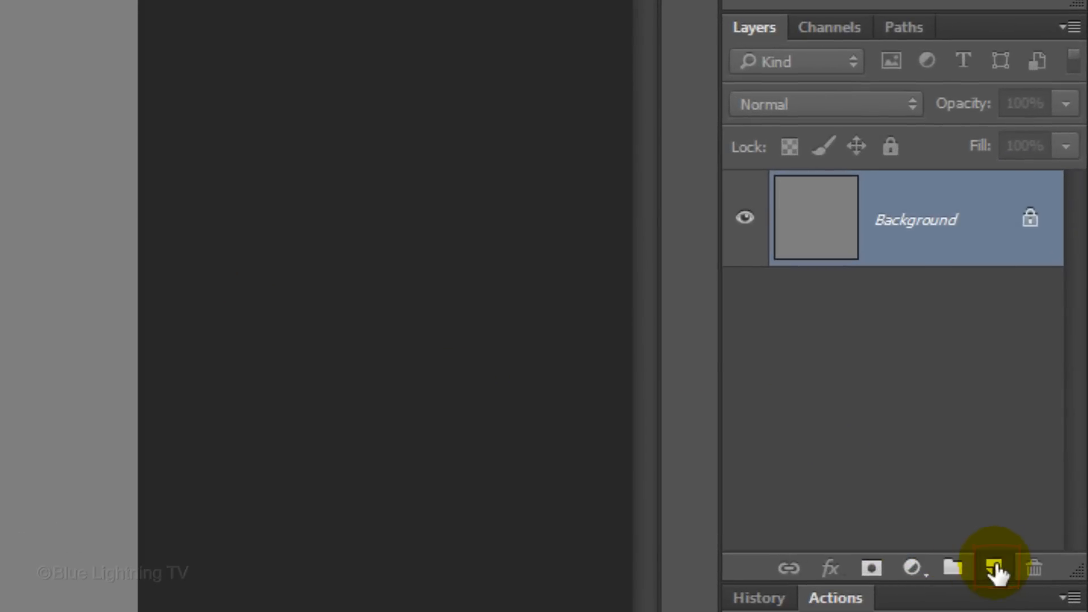
On a new Layer 1, select a large centred circle with the Elliptical Marquee and fill it white.
{"action": "left_click", "coordinate": [996, 567]}
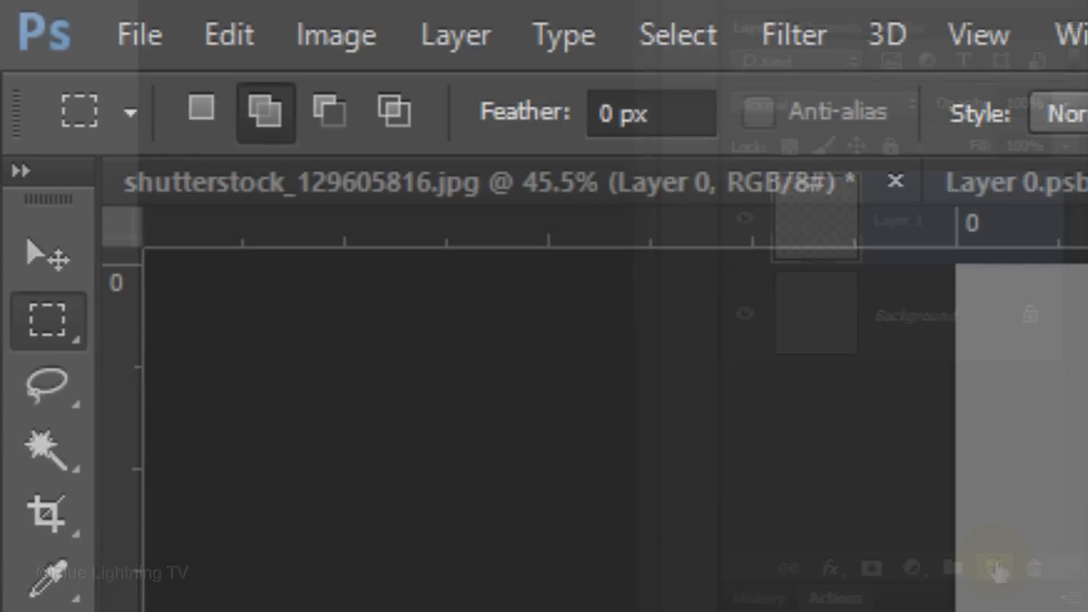
{"action": "left_click", "coordinate": [48, 321]}
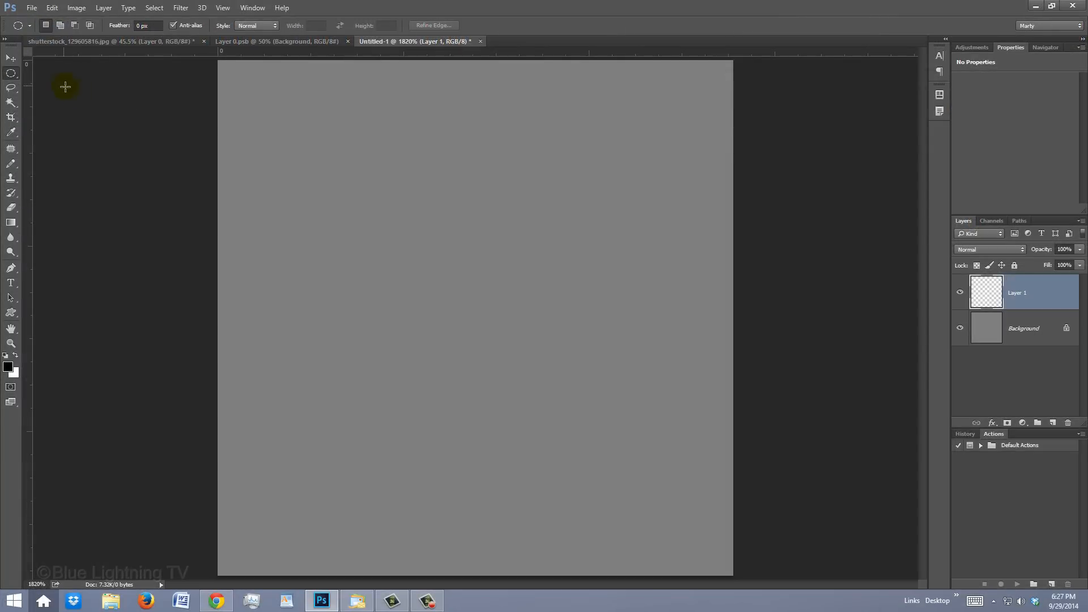
{"action": "mouse_move", "coordinate": [478, 320]}
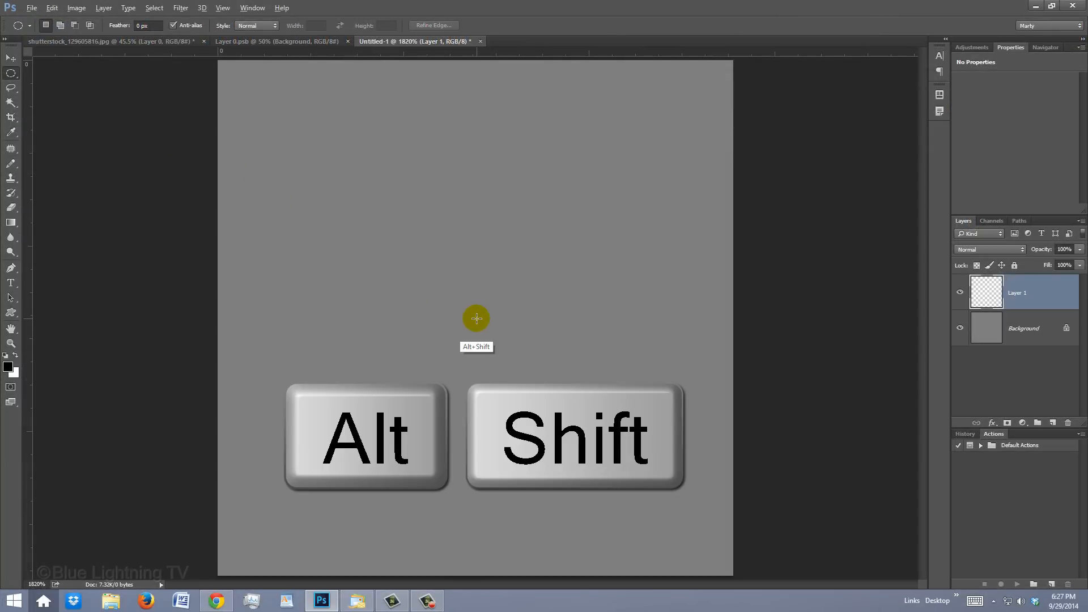
{"action": "left_click_drag", "start_coordinate": [477, 318], "coordinate": [534, 253]}
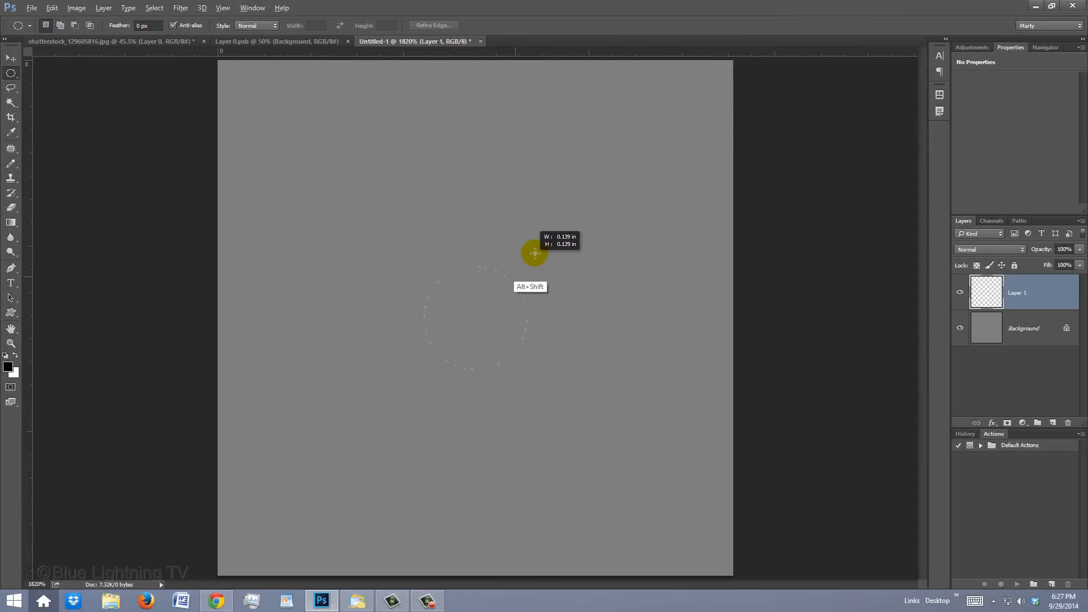
{"action": "left_click_drag", "start_coordinate": [533, 252], "coordinate": [676, 101]}
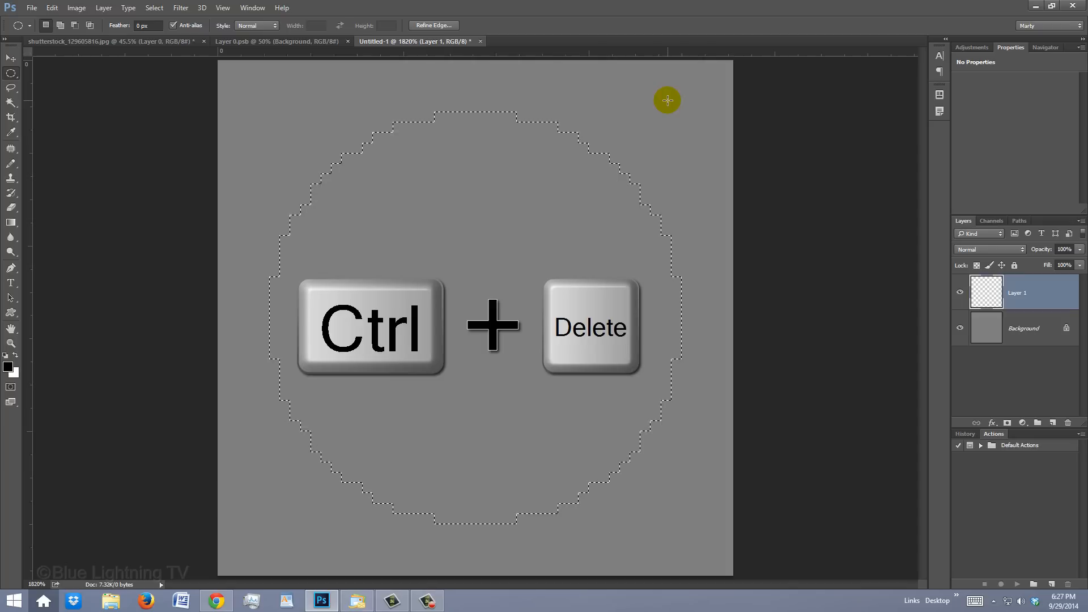
{"action": "key", "text": "ctrl+delete"}
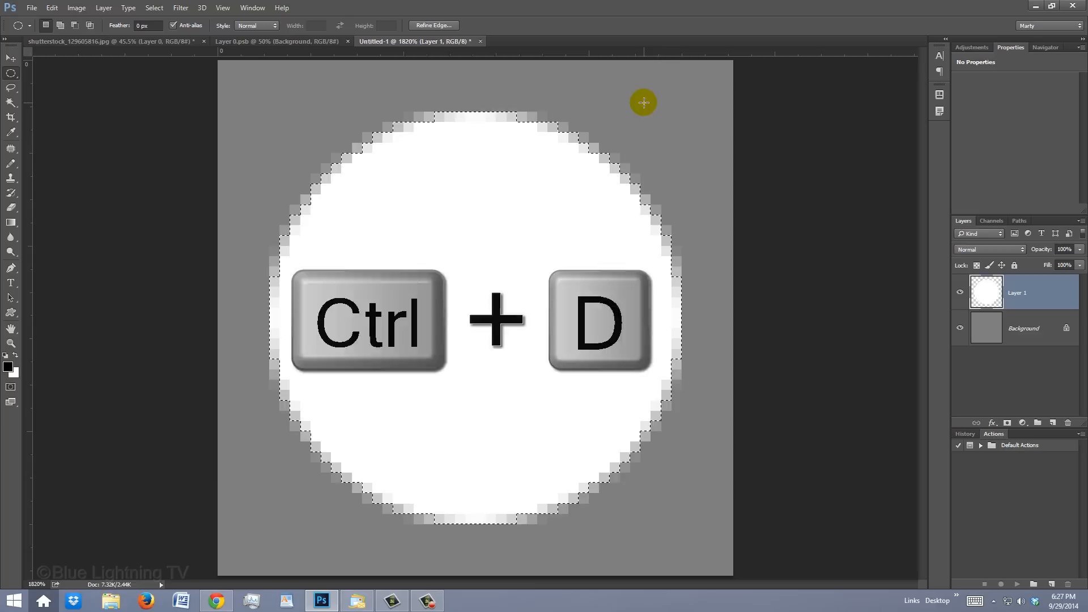
Align the white circle to the canvas centre against a full-canvas selection, then deselect.
{"action": "key", "text": "ctrl+d"}
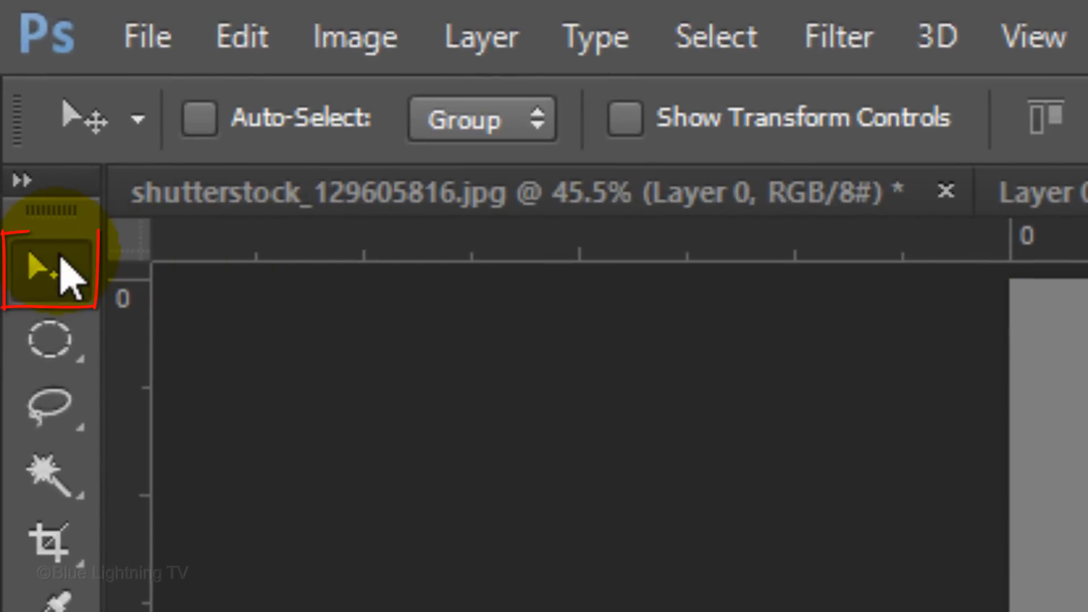
{"action": "key", "text": "ctrl+a"}
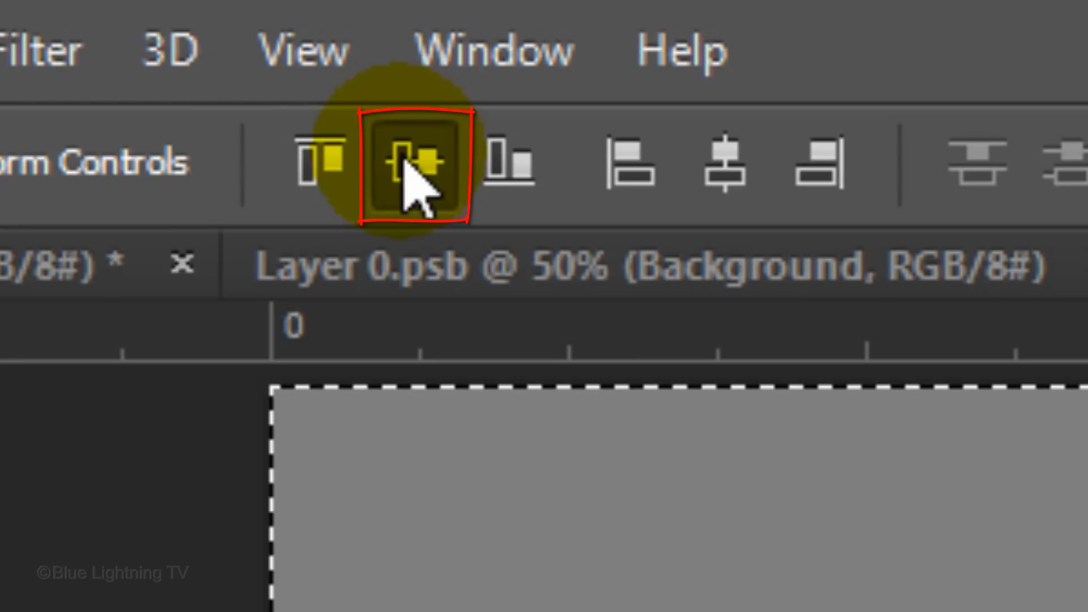
{"action": "key", "text": "ctrl+d"}
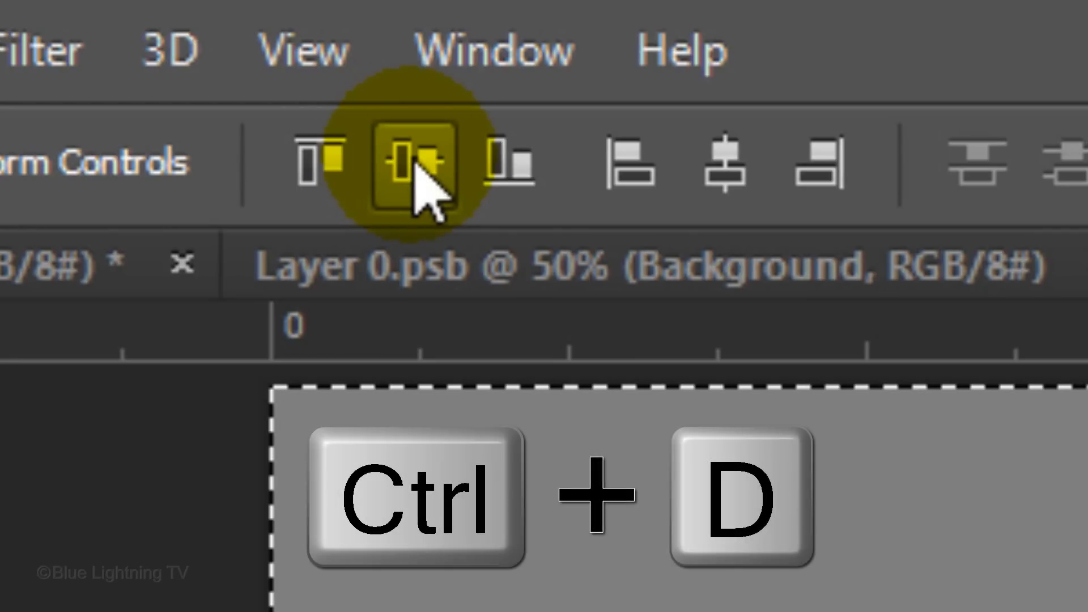
Give Layer 1's circle 0% fill opacity and a Bevel & Emboss with a 90° shading angle.
{"action": "key", "text": "ctrl+d"}
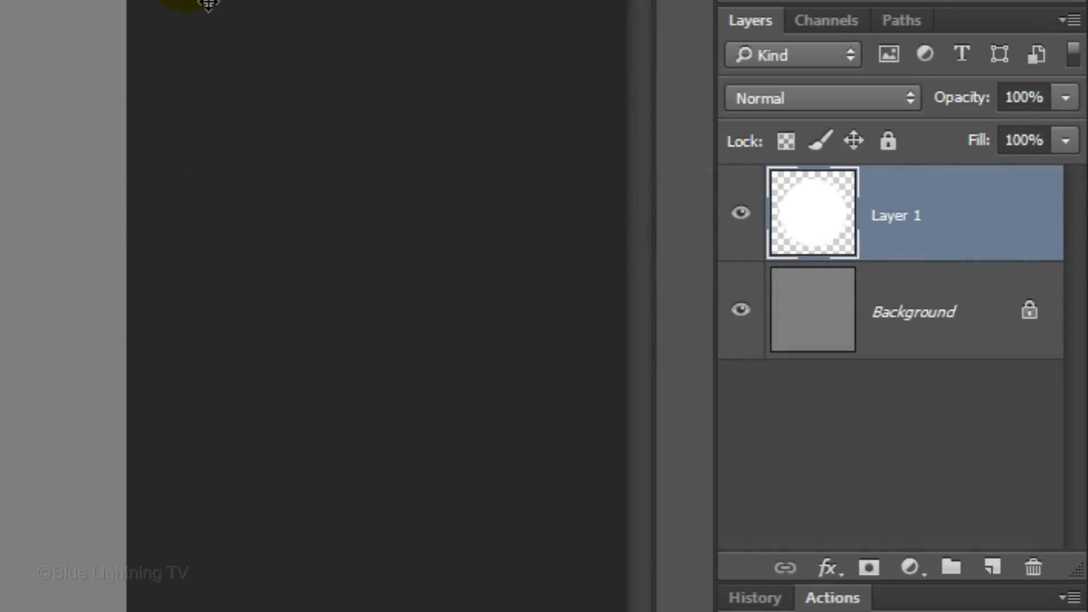
{"action": "left_click", "coordinate": [811, 213]}
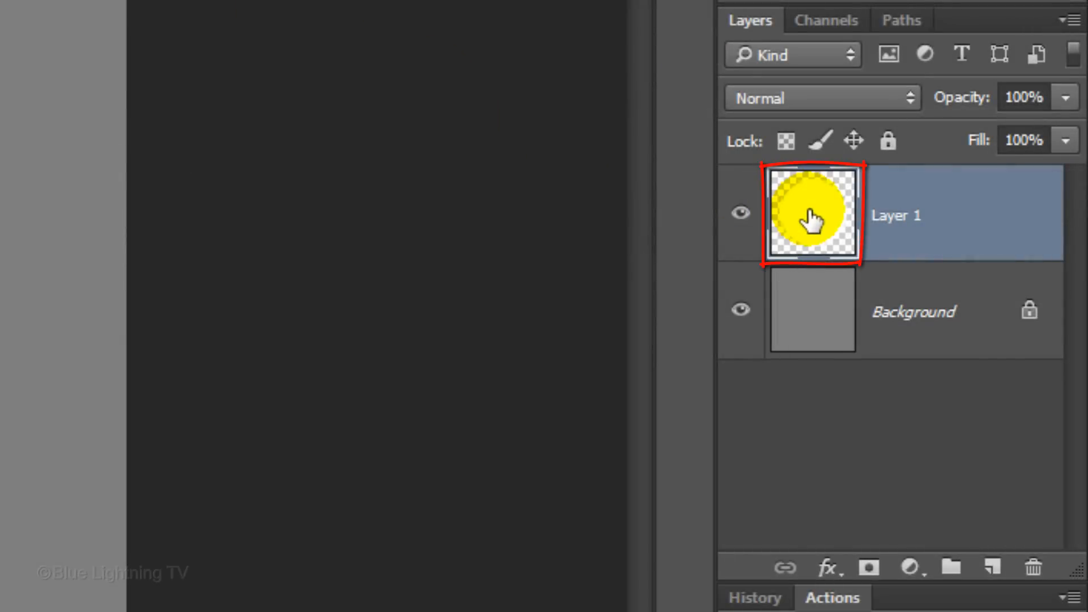
{"action": "double_click", "coordinate": [811, 212]}
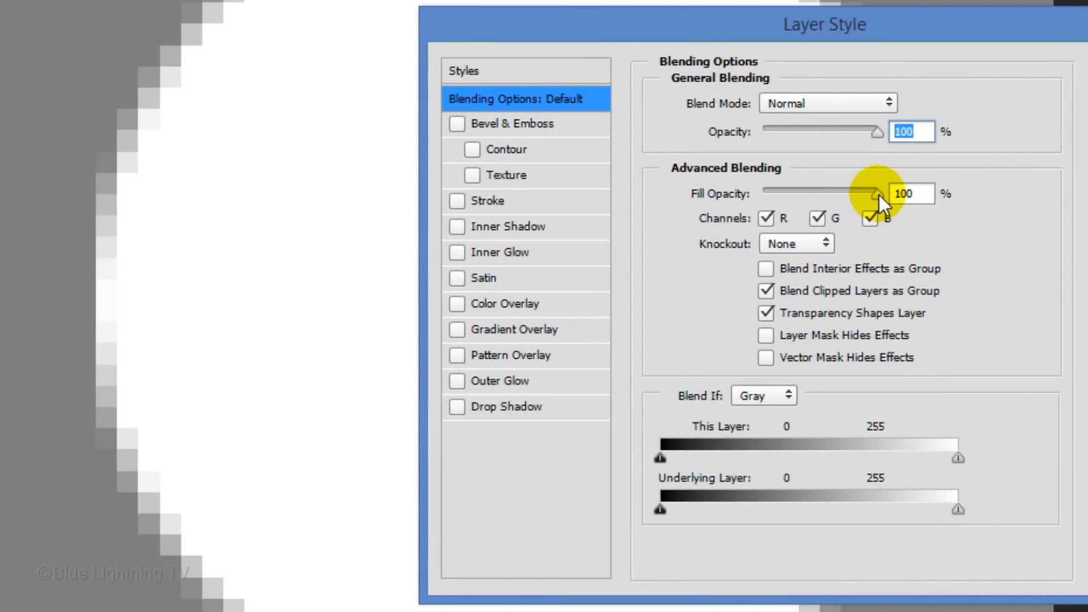
{"action": "left_click_drag", "start_coordinate": [877, 193], "coordinate": [763, 192]}
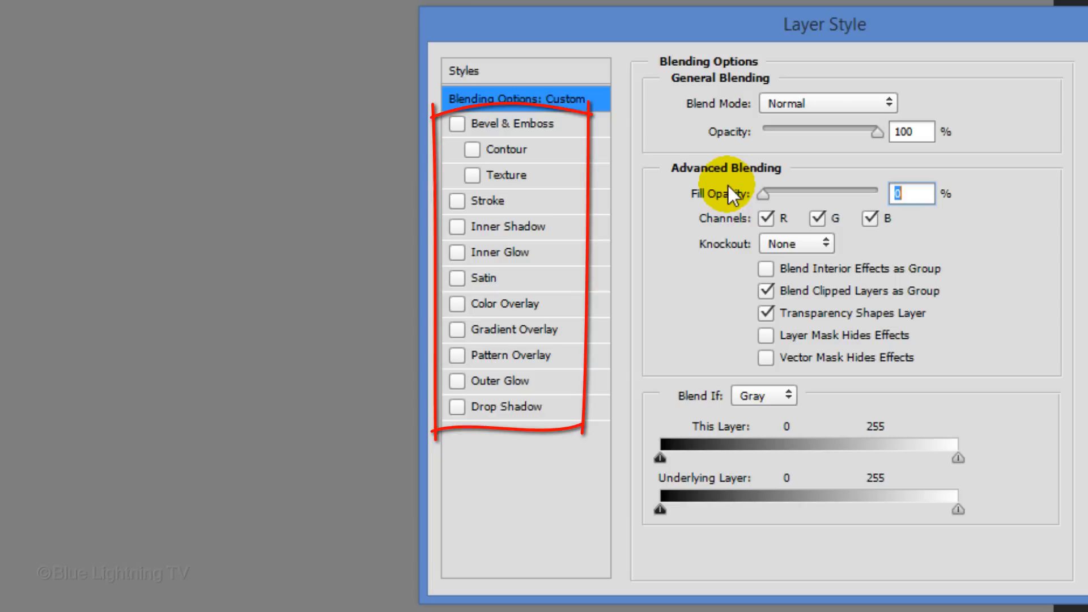
{"action": "left_click", "coordinate": [514, 124]}
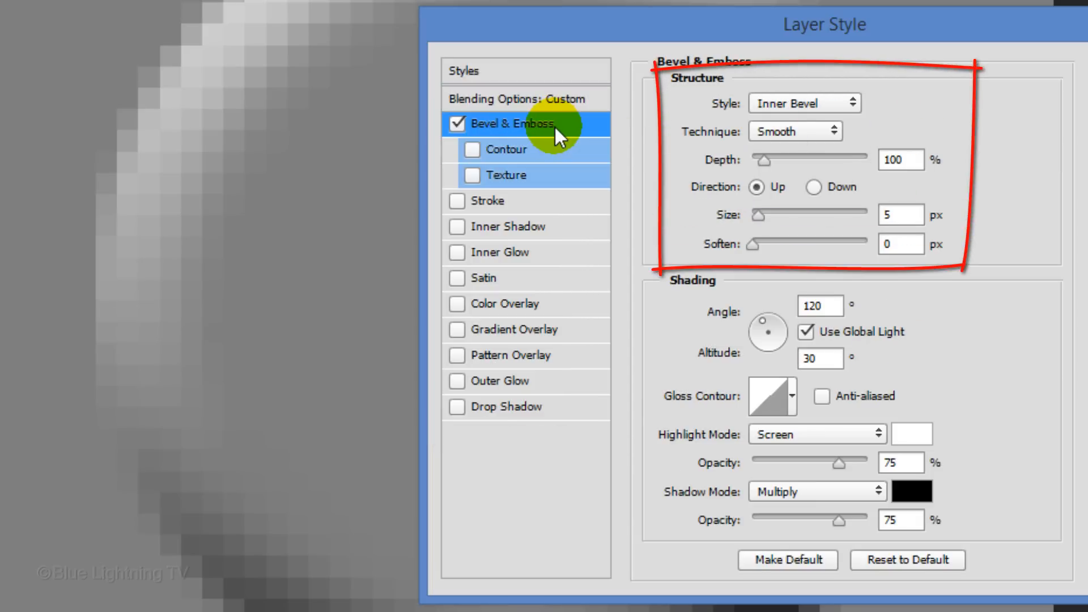
{"action": "left_click", "coordinate": [819, 305]}
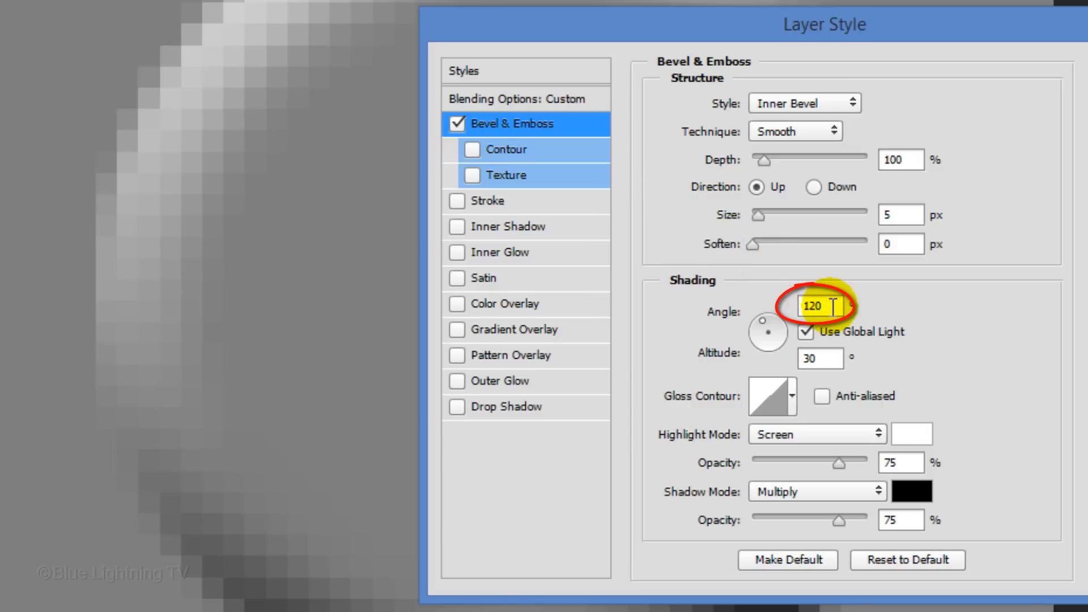
{"action": "type", "text": "90"}
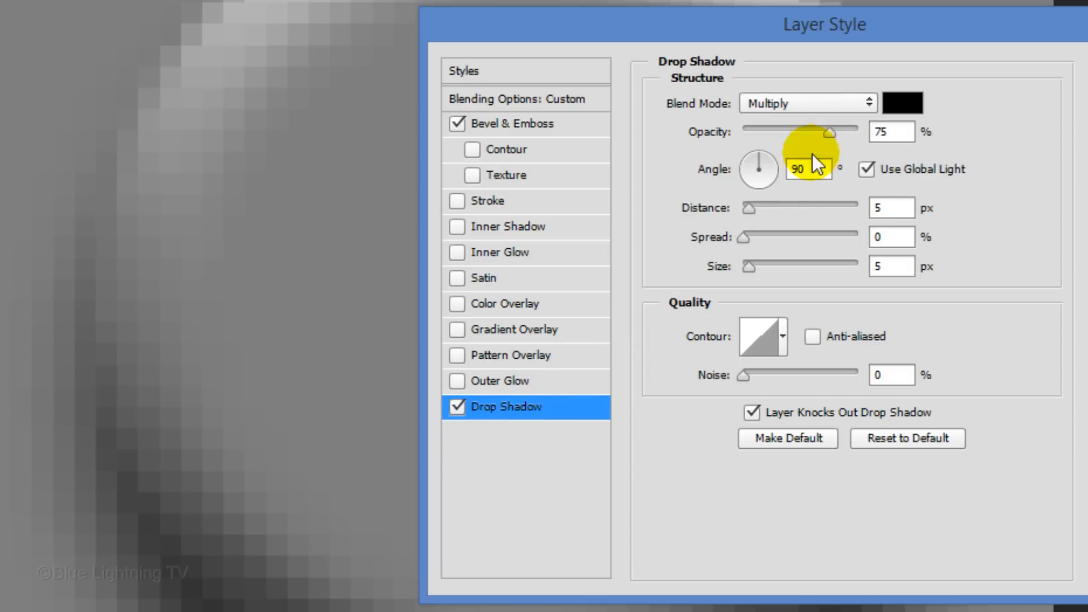
Add a Drop Shadow at 70% opacity, distance 3, size 4, and confirm the layer style.
{"action": "left_click_drag", "start_coordinate": [833, 132], "coordinate": [823, 132]}
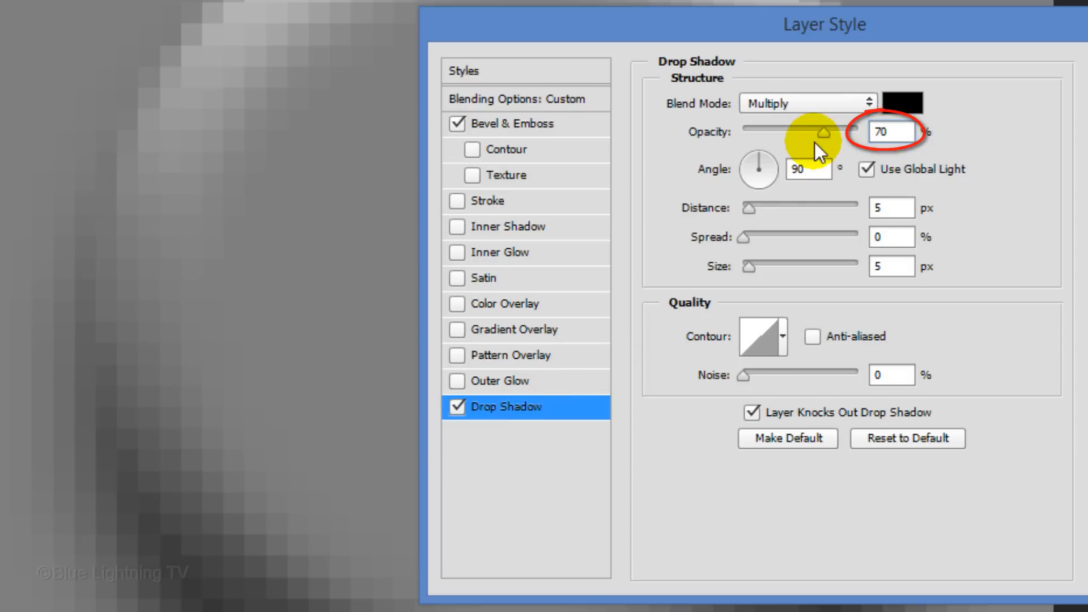
{"action": "left_click", "coordinate": [891, 207]}
{"action": "type", "text": "3"}
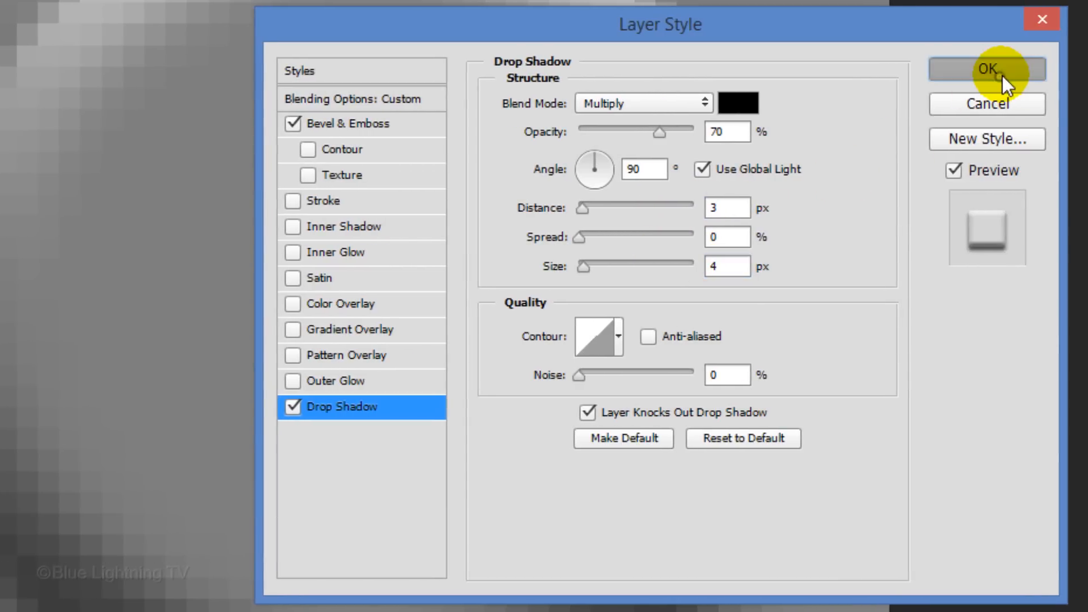
{"action": "left_click", "coordinate": [987, 69]}
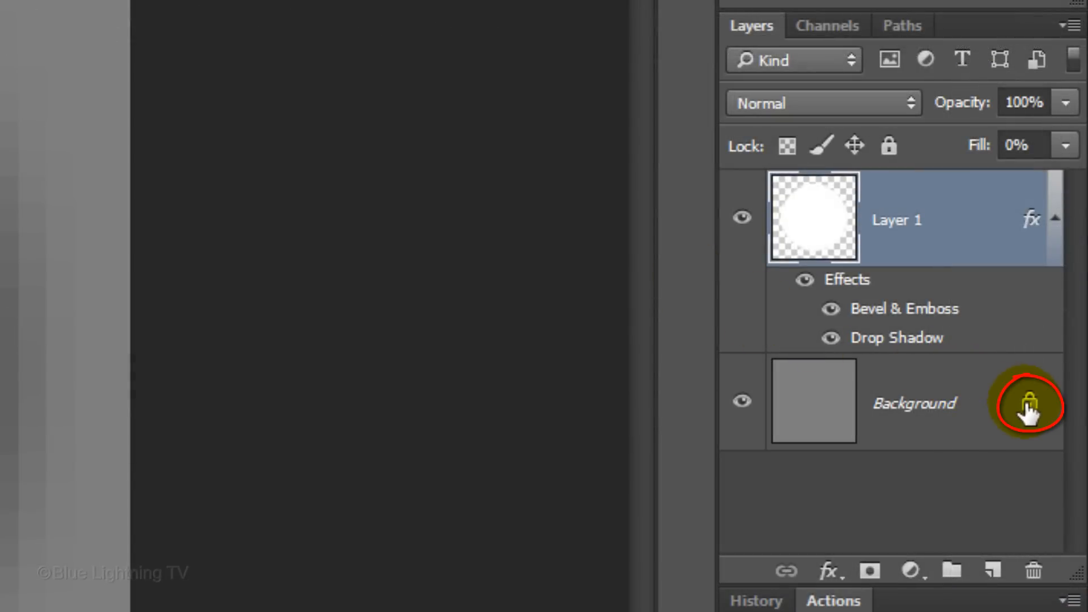
Unlock the gray Background layer and give it a Bevel & Emboss of 4 px size with 50% shadow opacity.
{"action": "left_click", "coordinate": [1029, 403]}
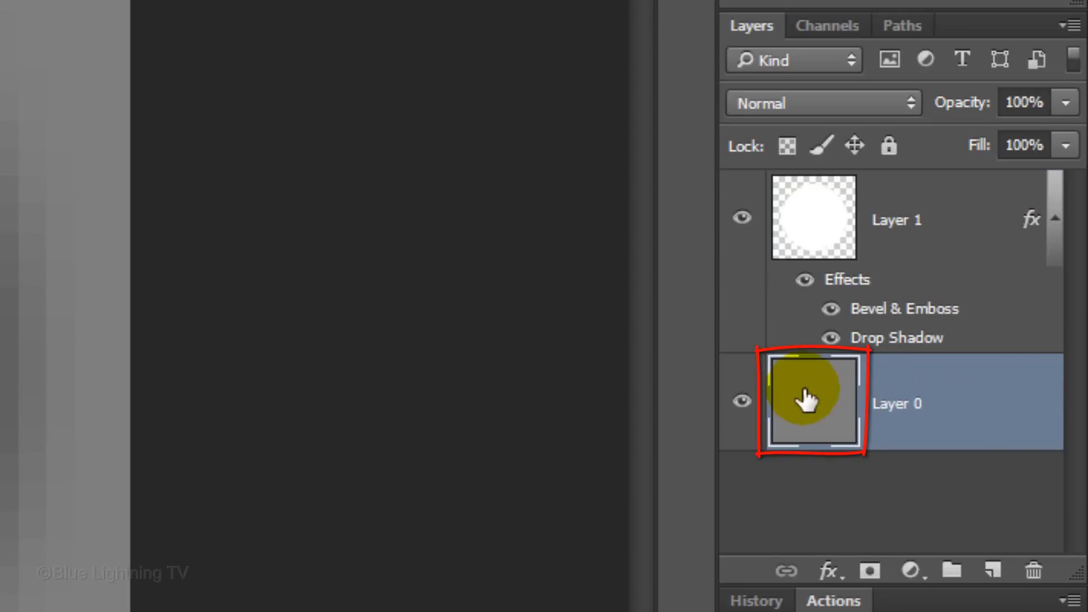
{"action": "double_click", "coordinate": [811, 402]}
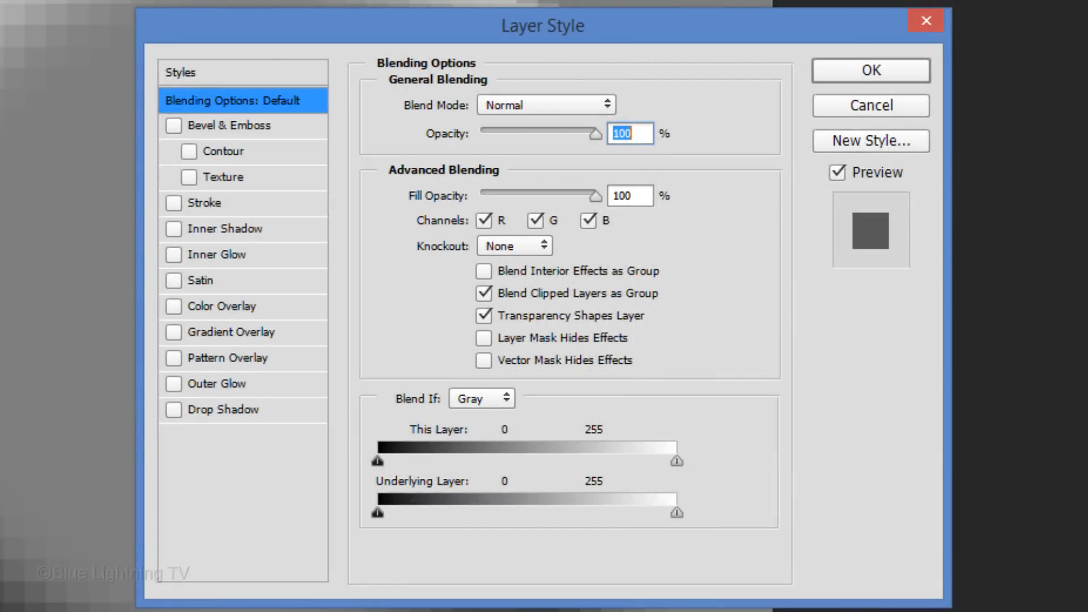
{"action": "left_click", "coordinate": [174, 126]}
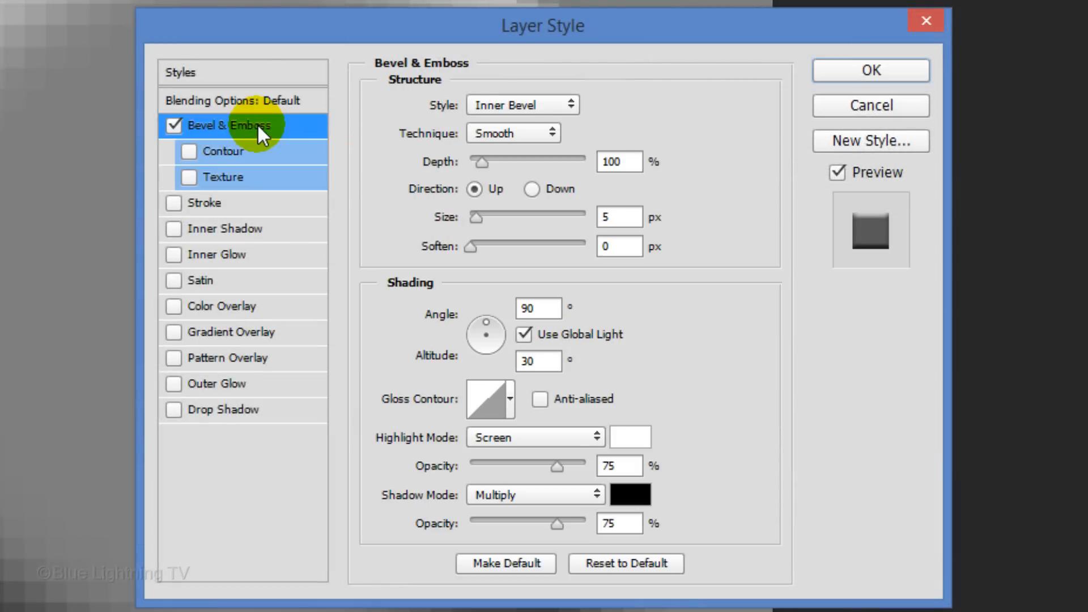
{"action": "left_click", "coordinate": [618, 217]}
{"action": "type", "text": "4"}
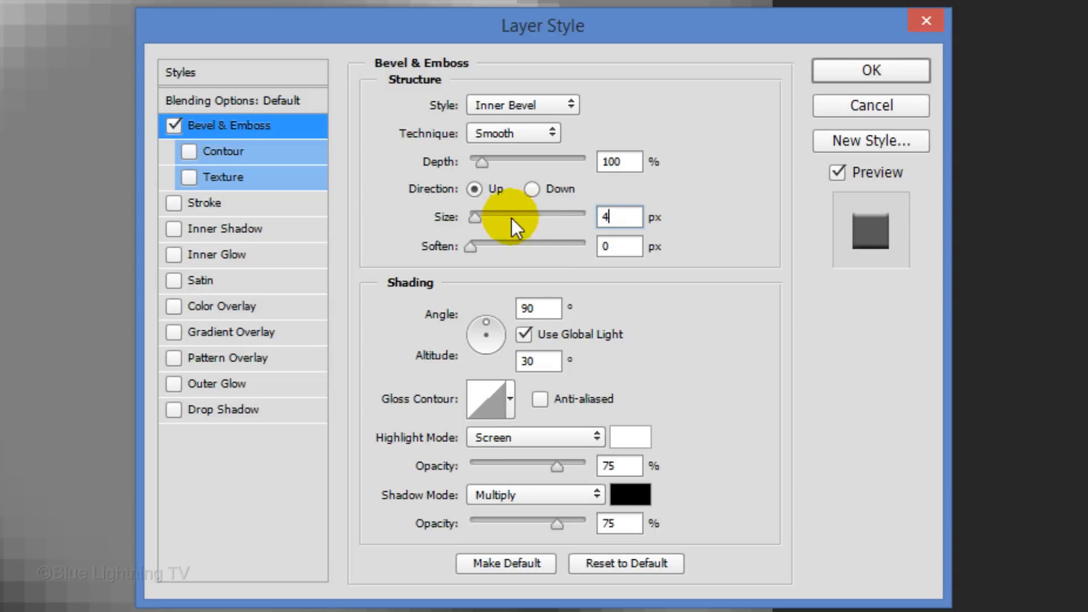
{"action": "left_click", "coordinate": [619, 522]}
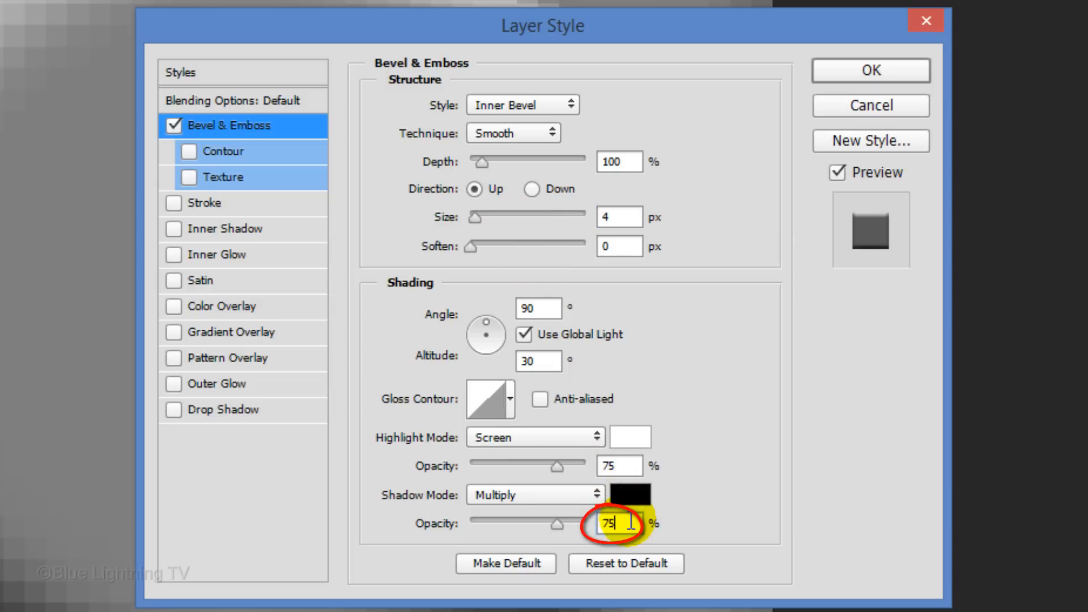
{"action": "type", "text": "50"}
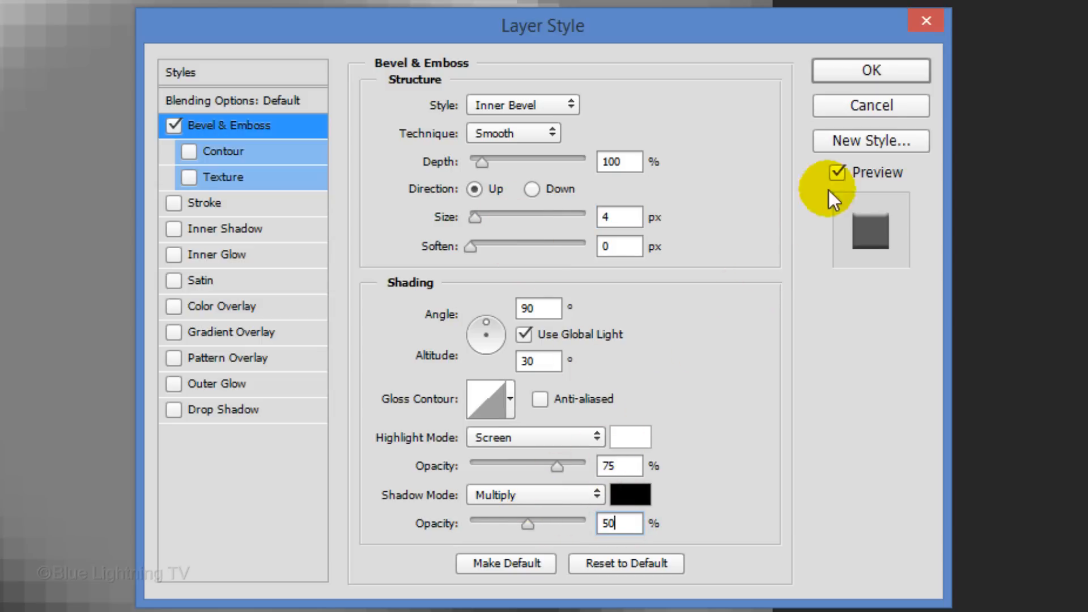
{"action": "left_click", "coordinate": [869, 71]}
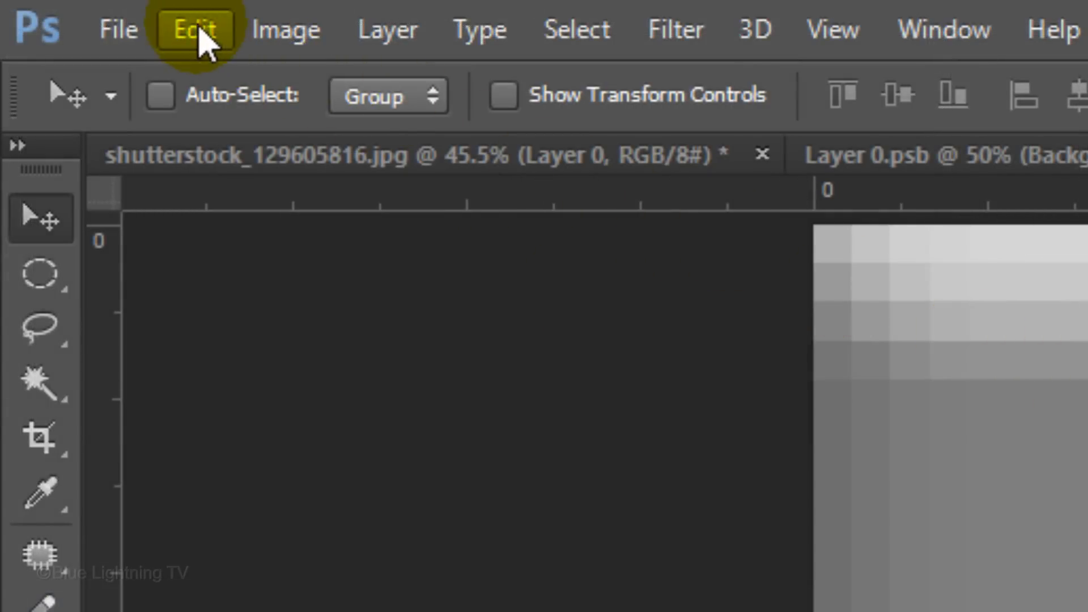
Save the bevelled stud image as a pattern named Lego via Define Pattern.
{"action": "left_click", "coordinate": [193, 29]}
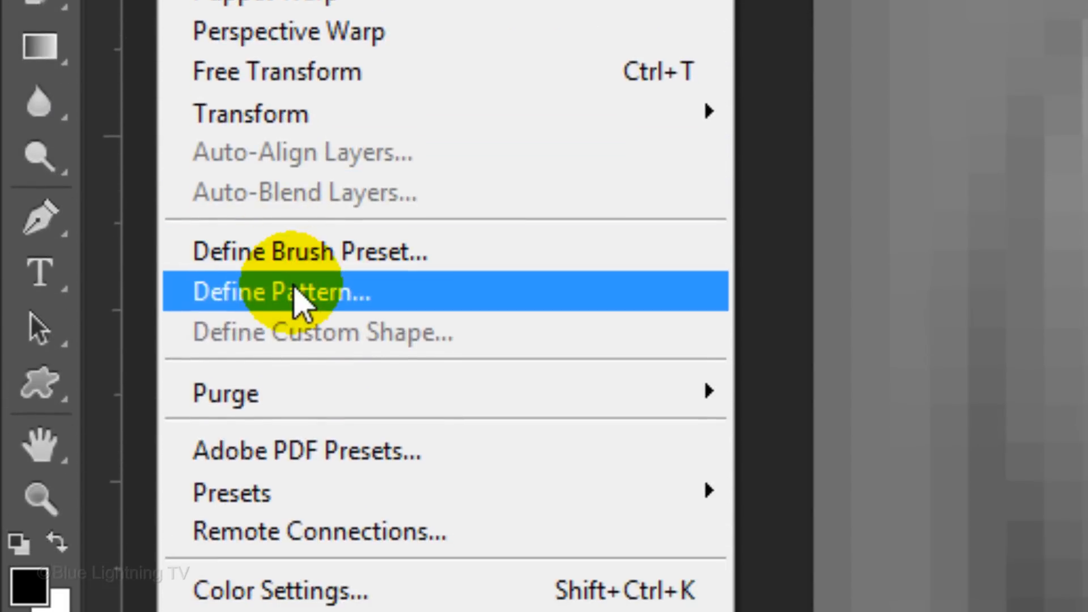
{"action": "left_click", "coordinate": [280, 291]}
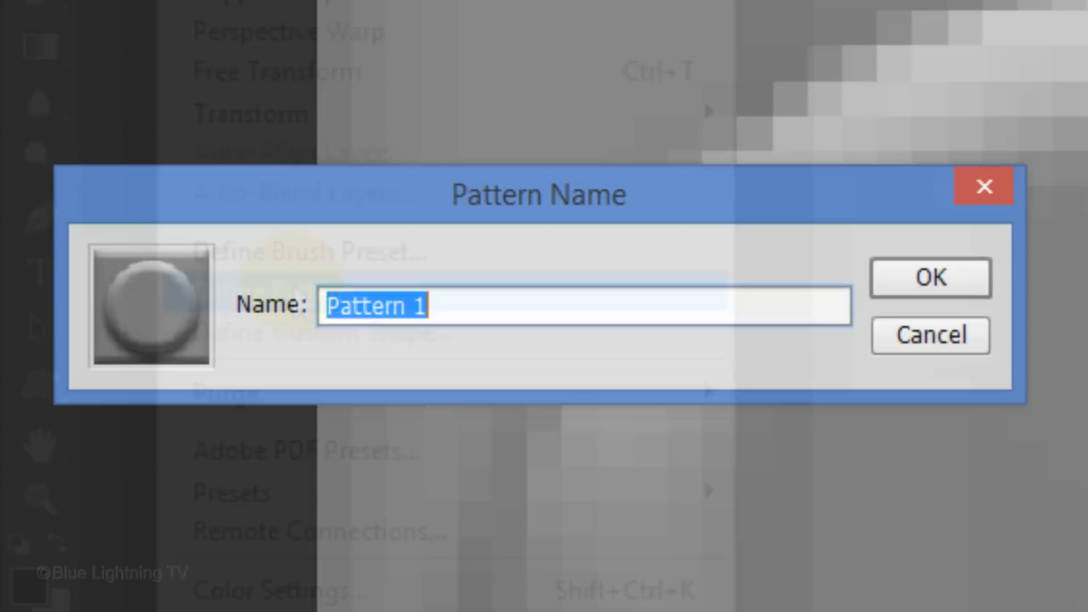
{"action": "type", "text": "Lego"}
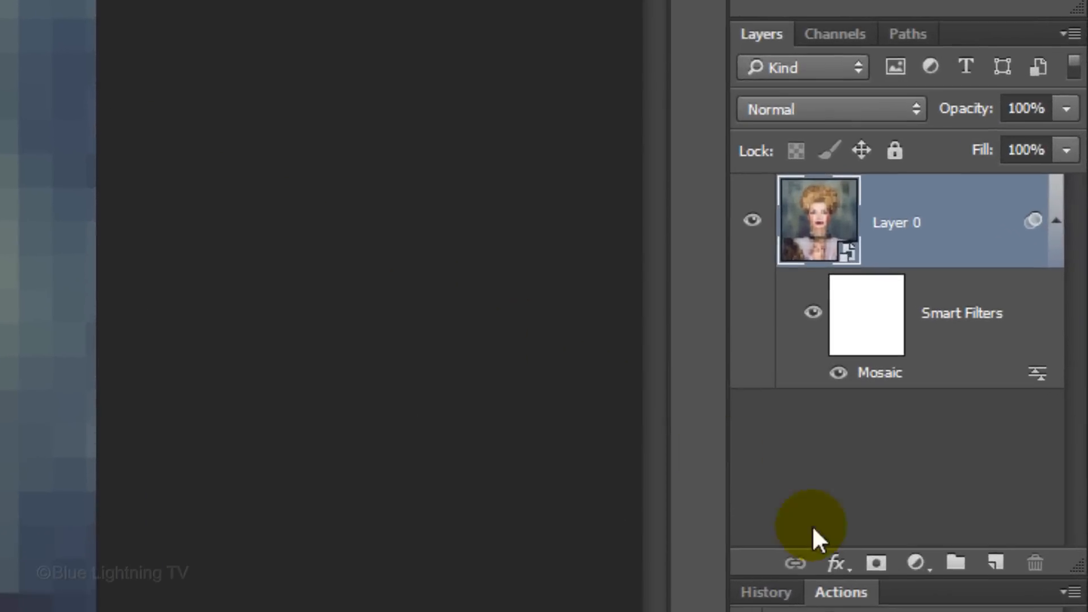
Add a Lego stud Pattern Fill layer over the portrait and blend it in Linear Light.
{"action": "left_click", "coordinate": [915, 563]}
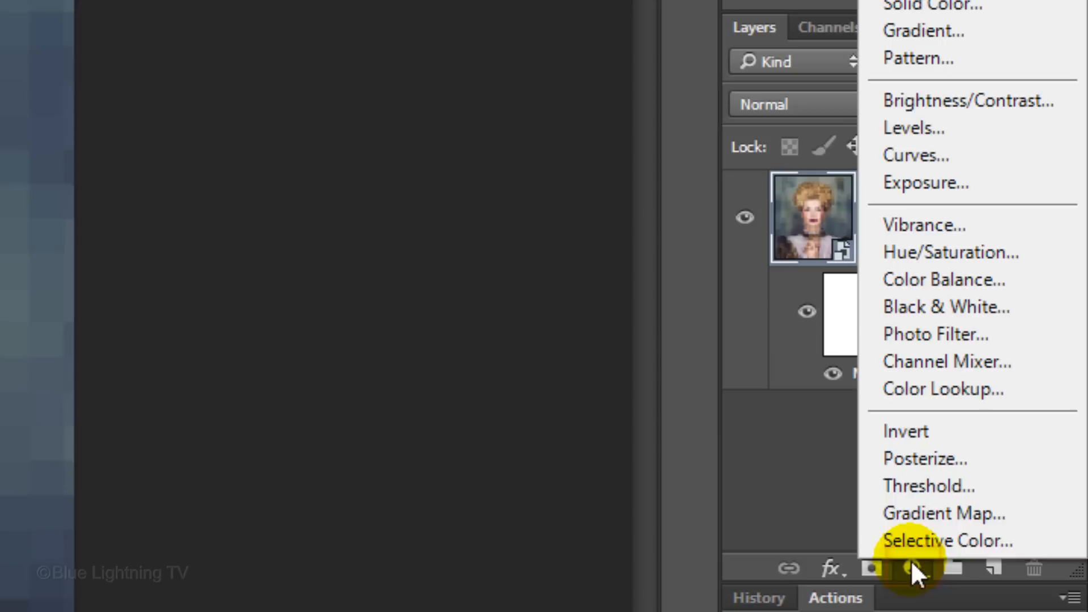
{"action": "mouse_move", "coordinate": [916, 58]}
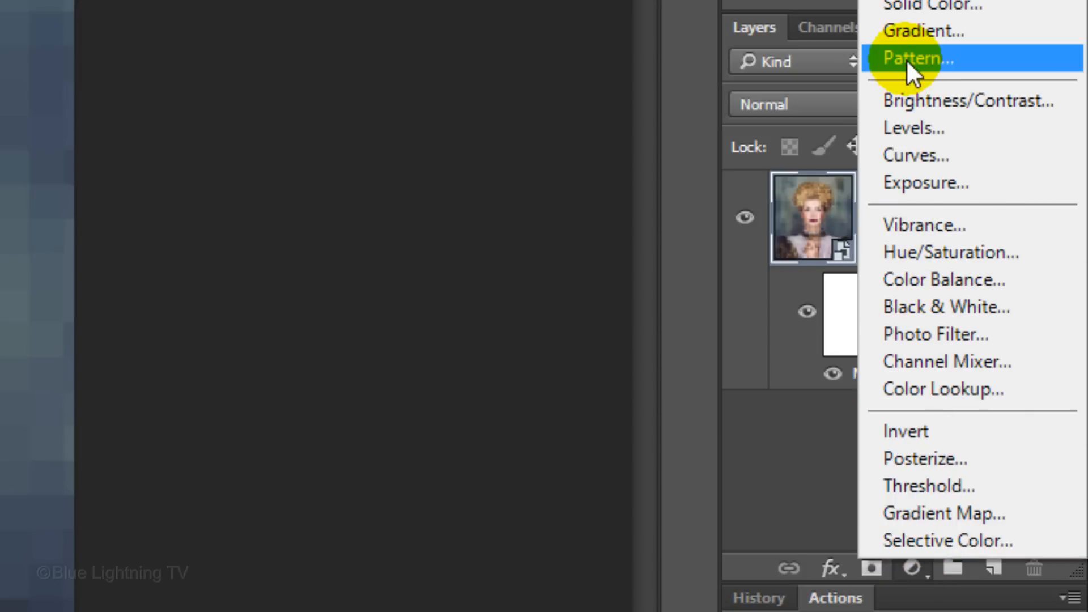
{"action": "left_click", "coordinate": [917, 58]}
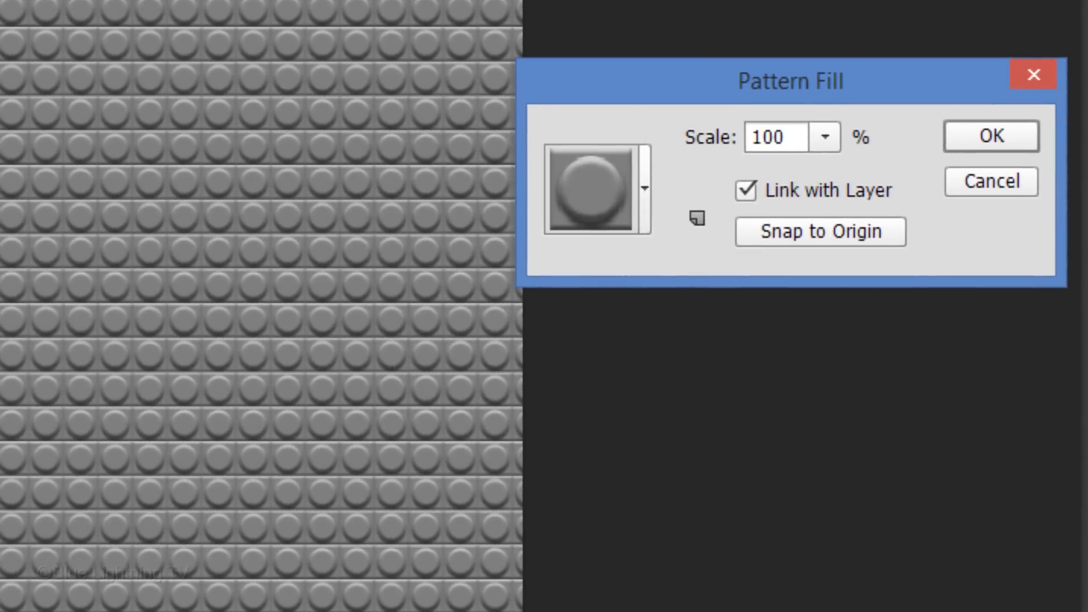
{"action": "left_click", "coordinate": [988, 134]}
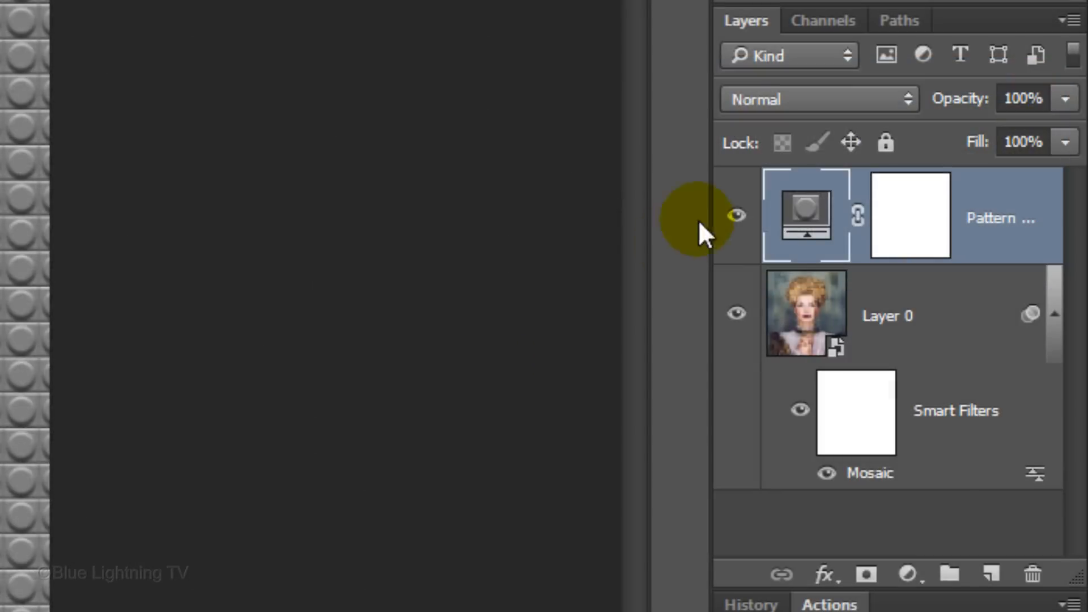
{"action": "left_click", "coordinate": [819, 98]}
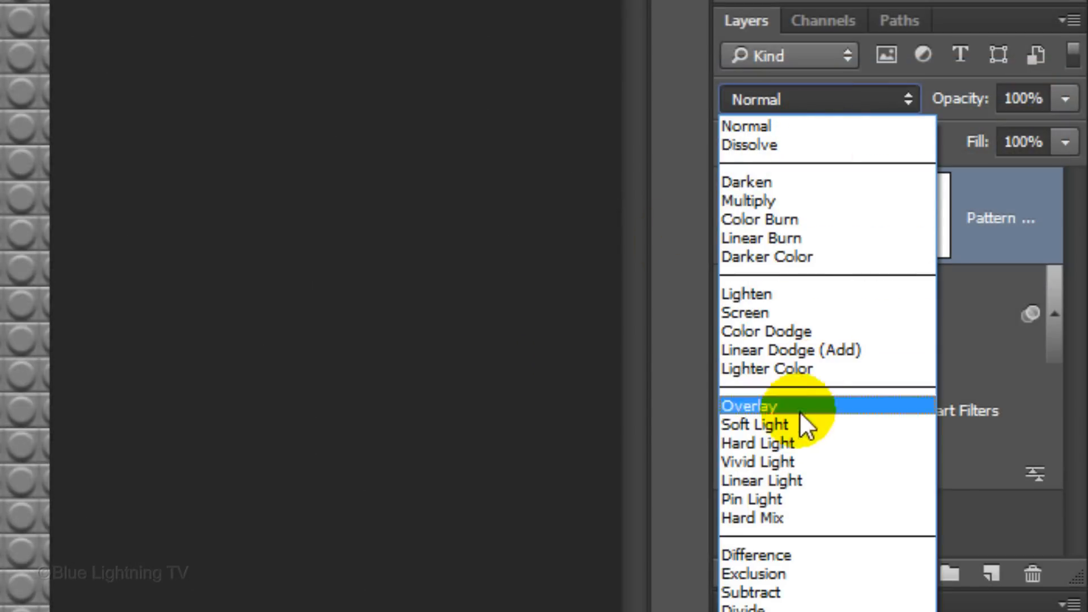
{"action": "left_click", "coordinate": [761, 480]}
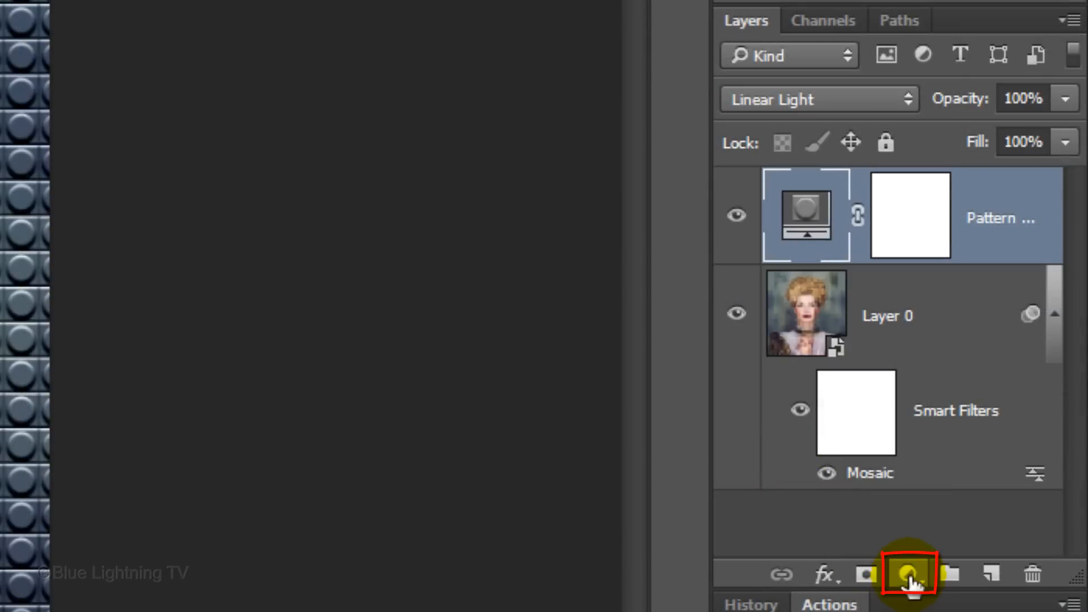
Add a Posterize adjustment layer above the pattern fill and set Levels to 4.
{"action": "left_click", "coordinate": [909, 574]}
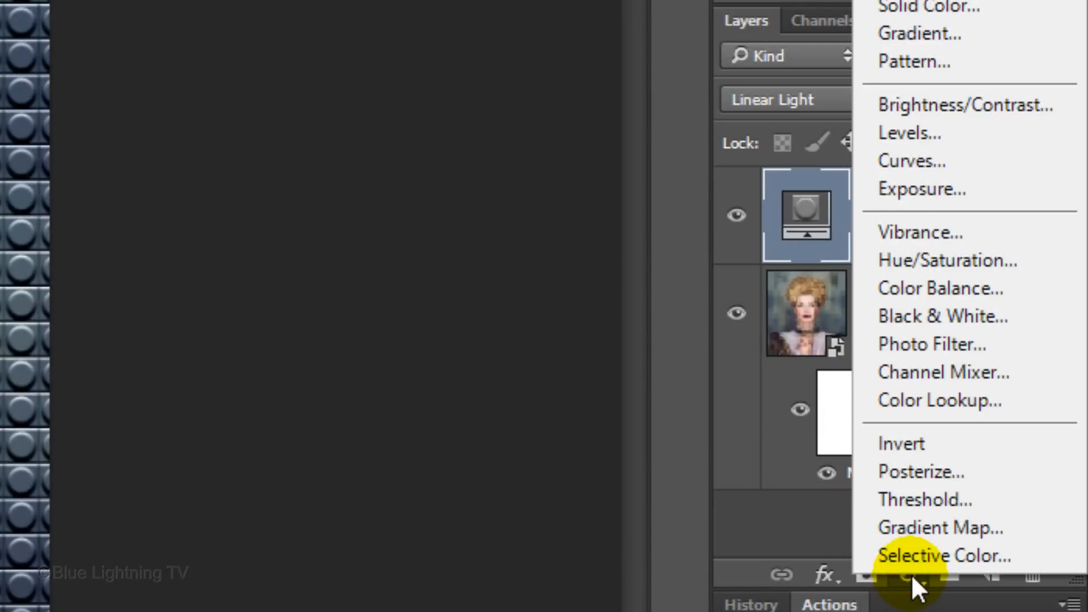
{"action": "mouse_move", "coordinate": [918, 472]}
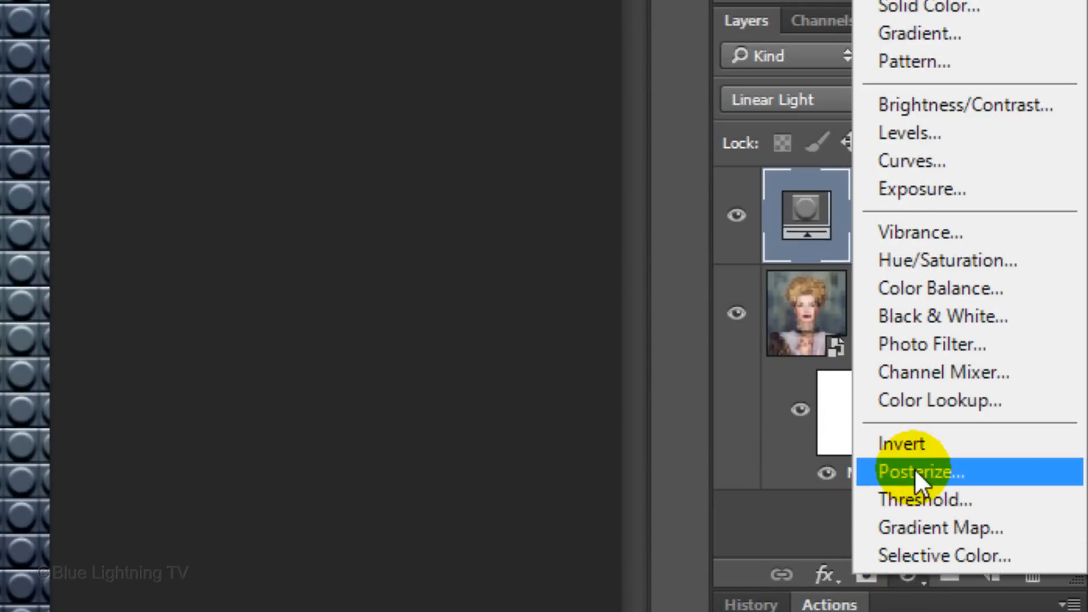
{"action": "left_click", "coordinate": [915, 472]}
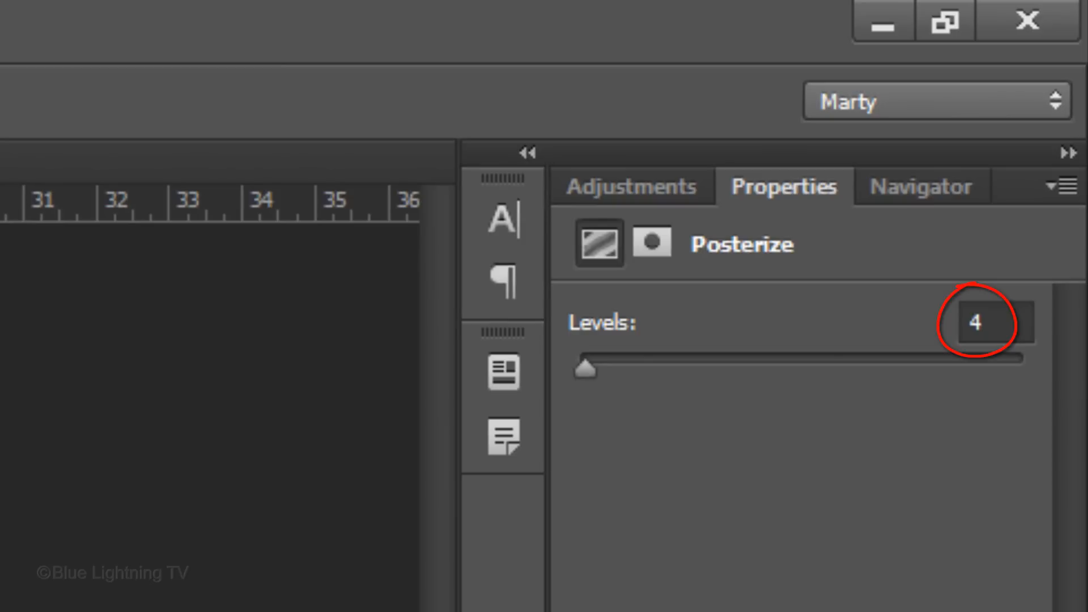
{"action": "left_click", "coordinate": [977, 323]}
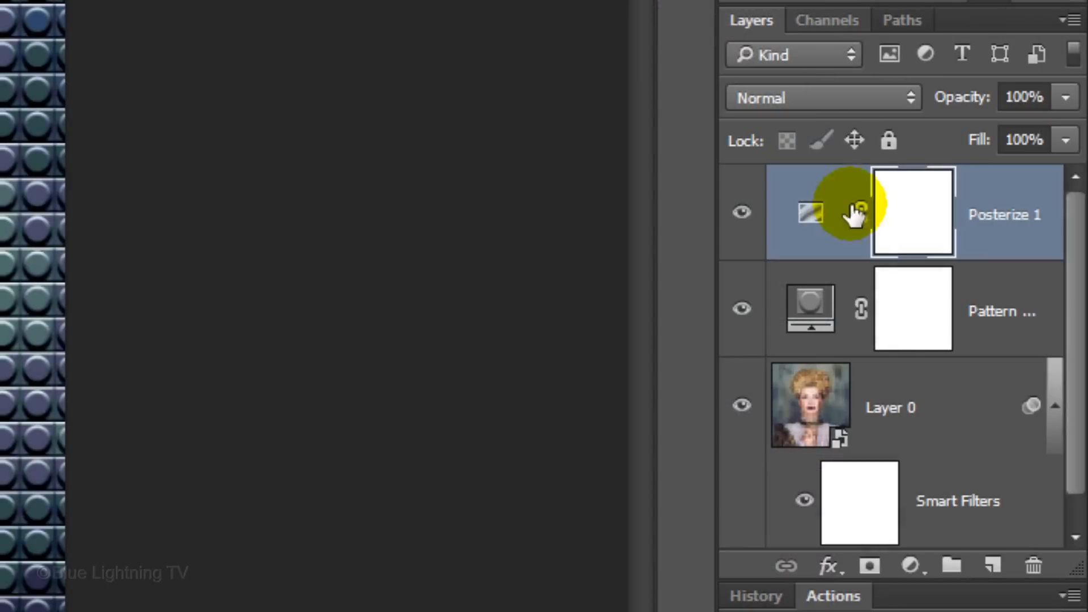
Add a Hue/Saturation adjustment layer on top to make the brick colours more vivid.
{"action": "left_click", "coordinate": [911, 565]}
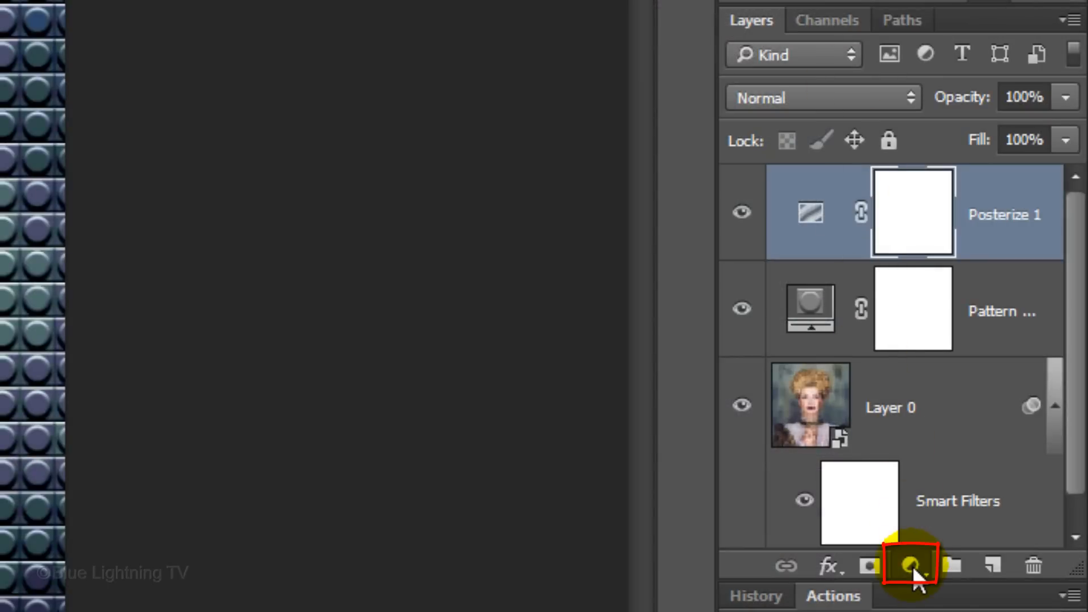
{"action": "left_click", "coordinate": [909, 566]}
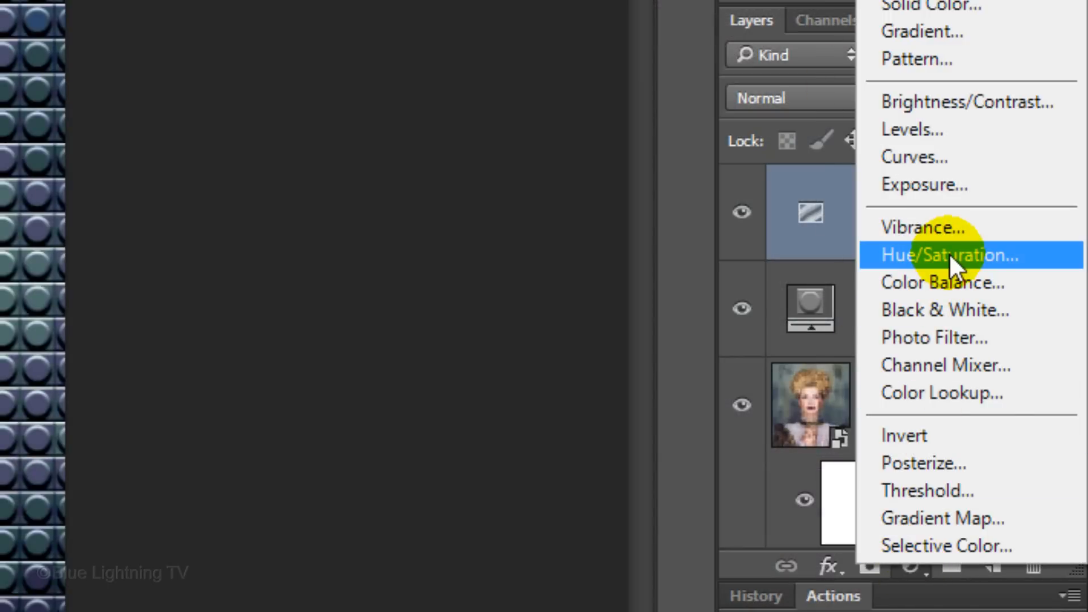
{"action": "left_click", "coordinate": [949, 255]}
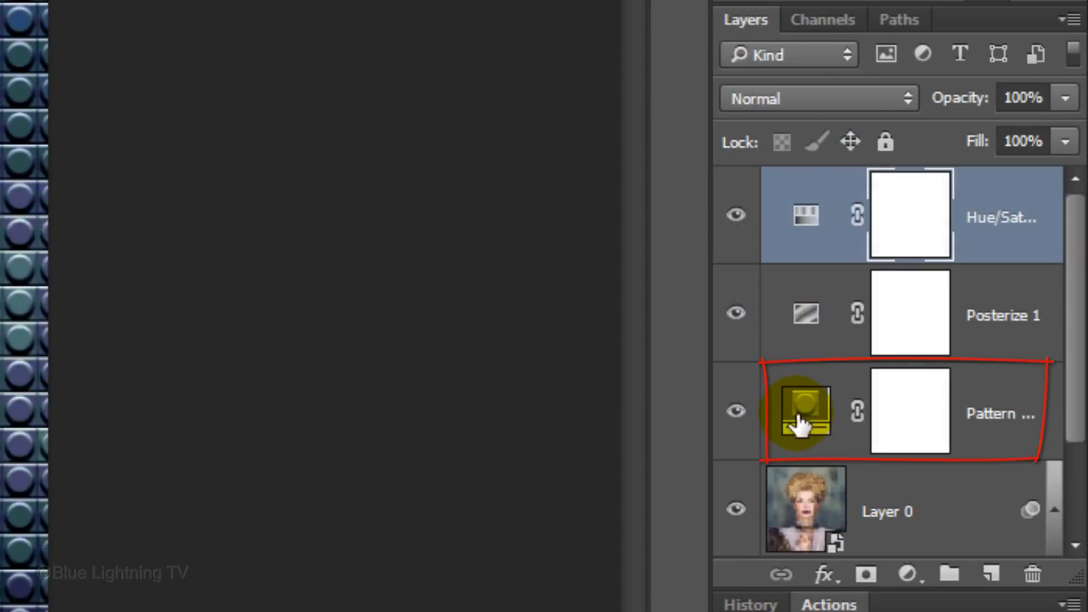
Move the Pattern Fill layer to the top of the stack, above Hue/Saturation and Posterize 1.
{"action": "left_click_drag", "start_coordinate": [804, 412], "coordinate": [805, 216]}
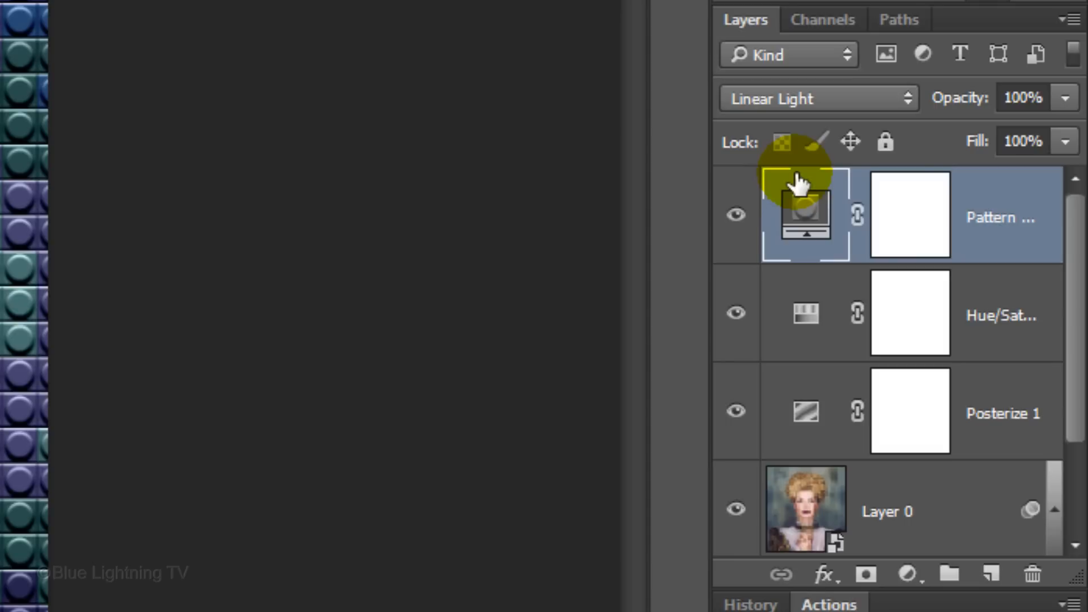